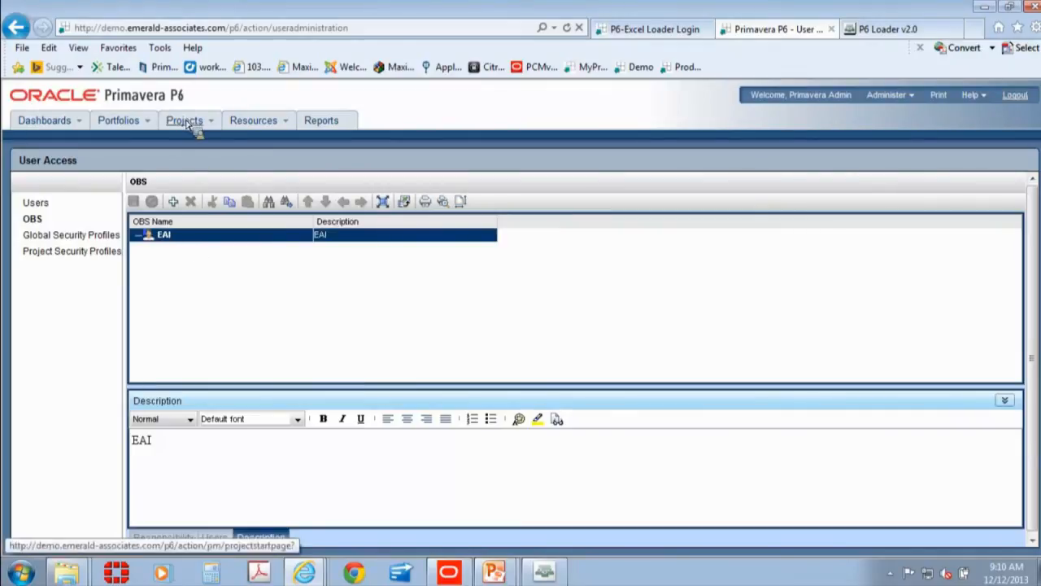
Step: View the EPS project hierarchy, then bring up the Responsible Manager OBS tree
{"action": "left_click", "coordinate": [186, 119]}
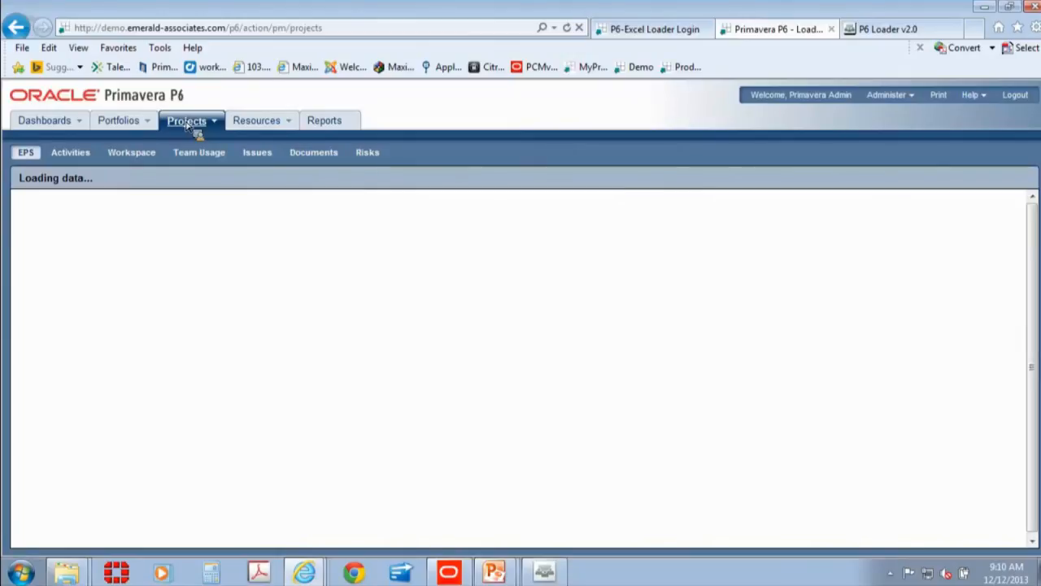
{"action": "left_click", "coordinate": [187, 120]}
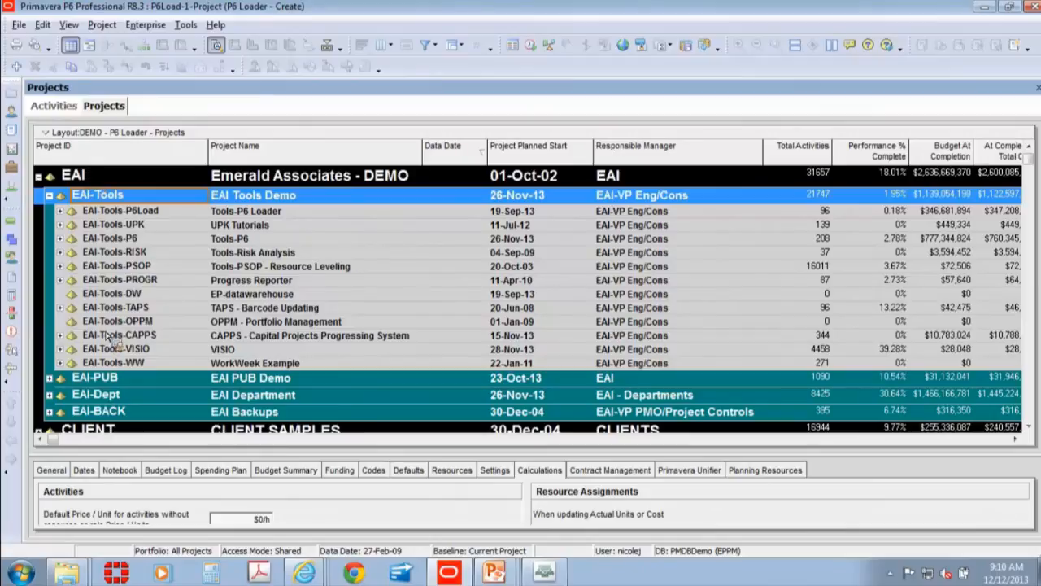
{"action": "mouse_move", "coordinate": [228, 348]}
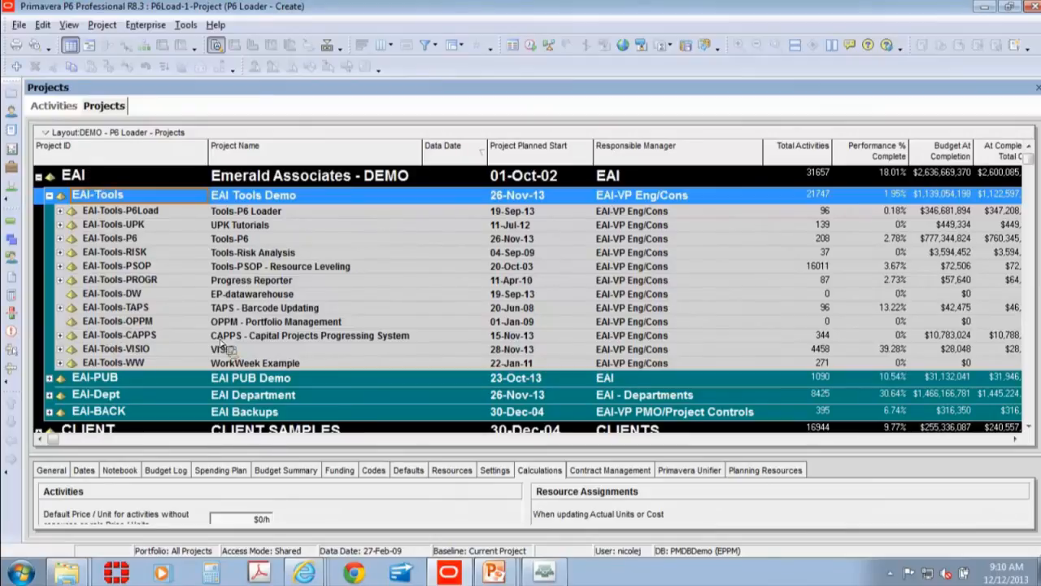
{"action": "left_click", "coordinate": [680, 194]}
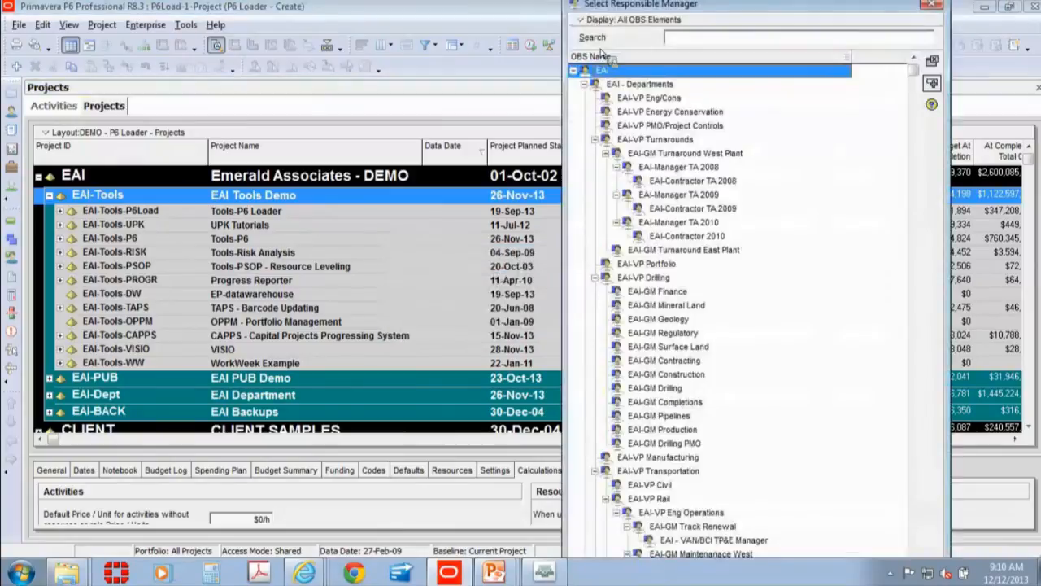
{"action": "mouse_move", "coordinate": [730, 481]}
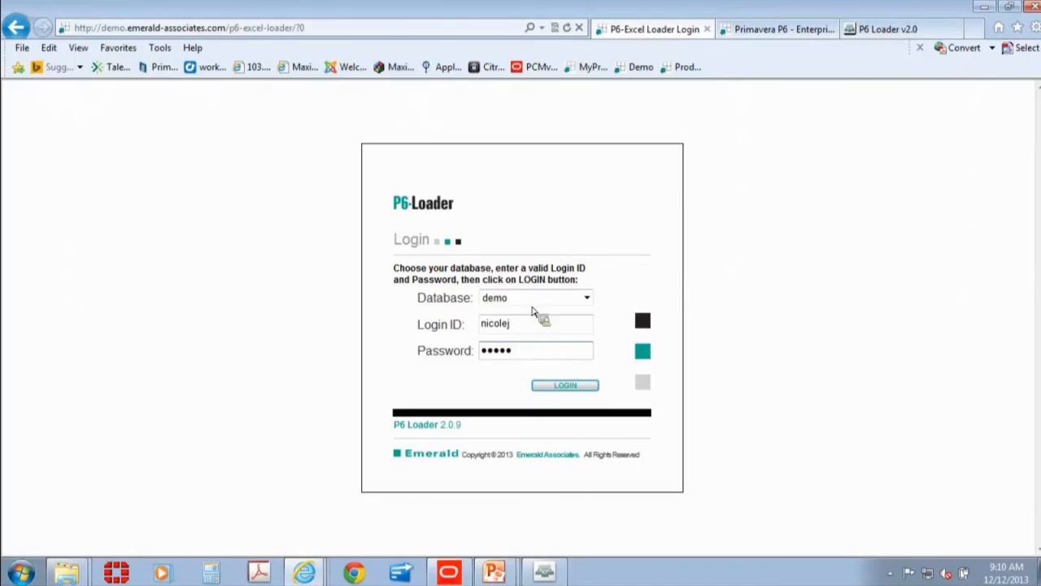
Step: Log in to P6 Loader using the demo database
{"action": "left_click", "coordinate": [587, 297]}
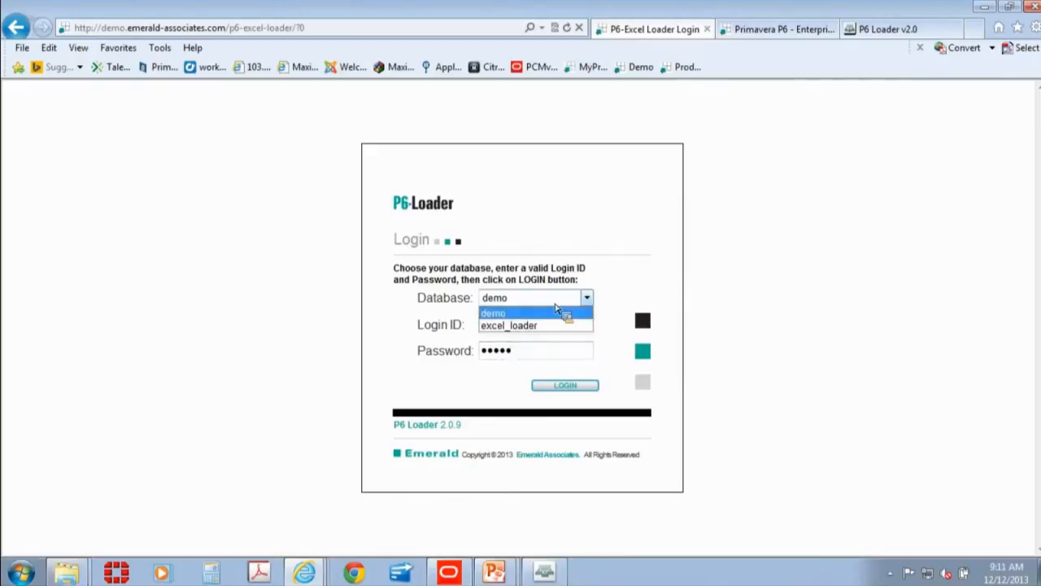
{"action": "left_click", "coordinate": [494, 313]}
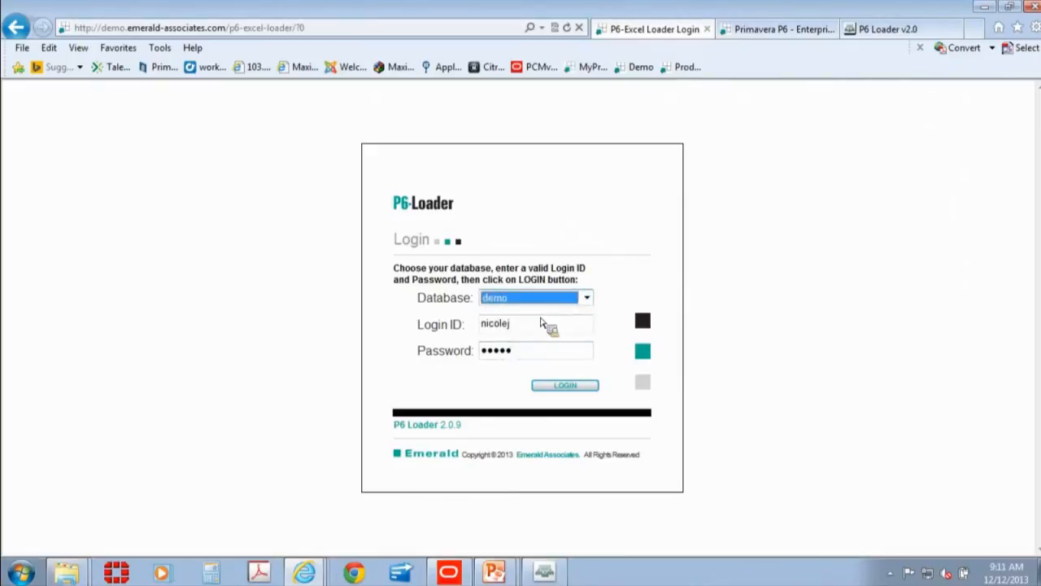
{"action": "left_click", "coordinate": [535, 324]}
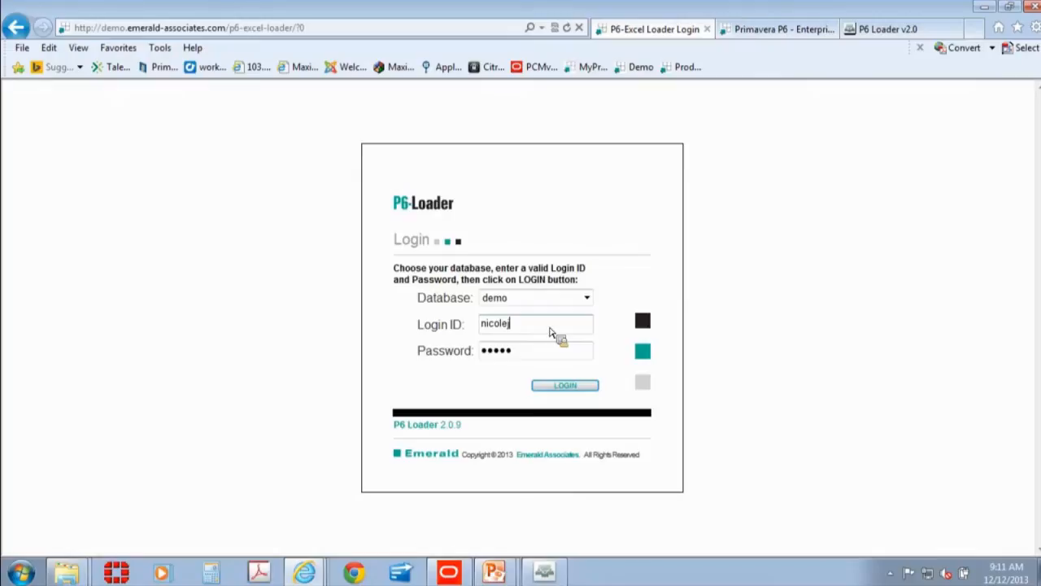
{"action": "mouse_move", "coordinate": [537, 346]}
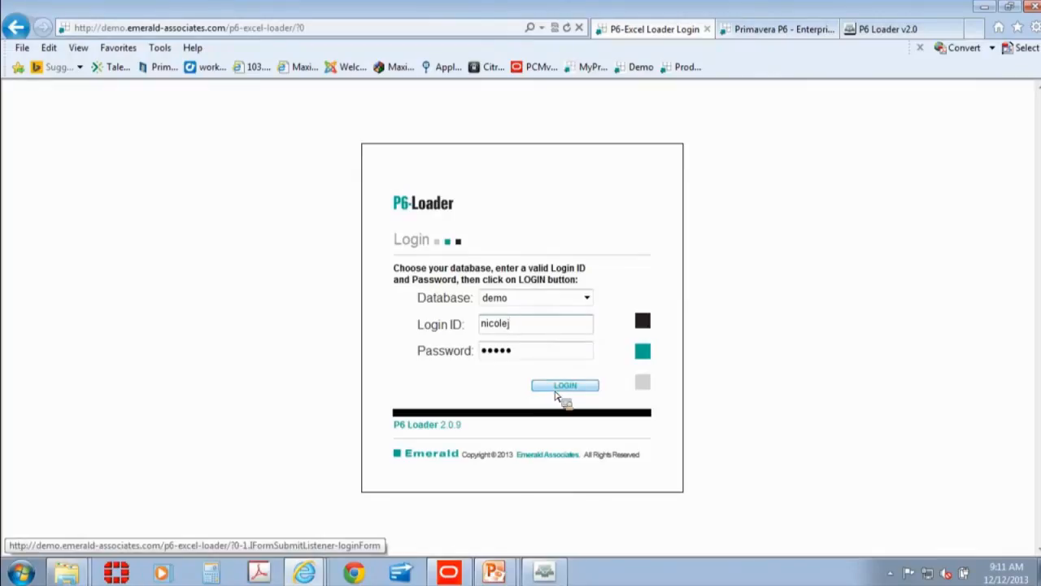
{"action": "left_click", "coordinate": [564, 385]}
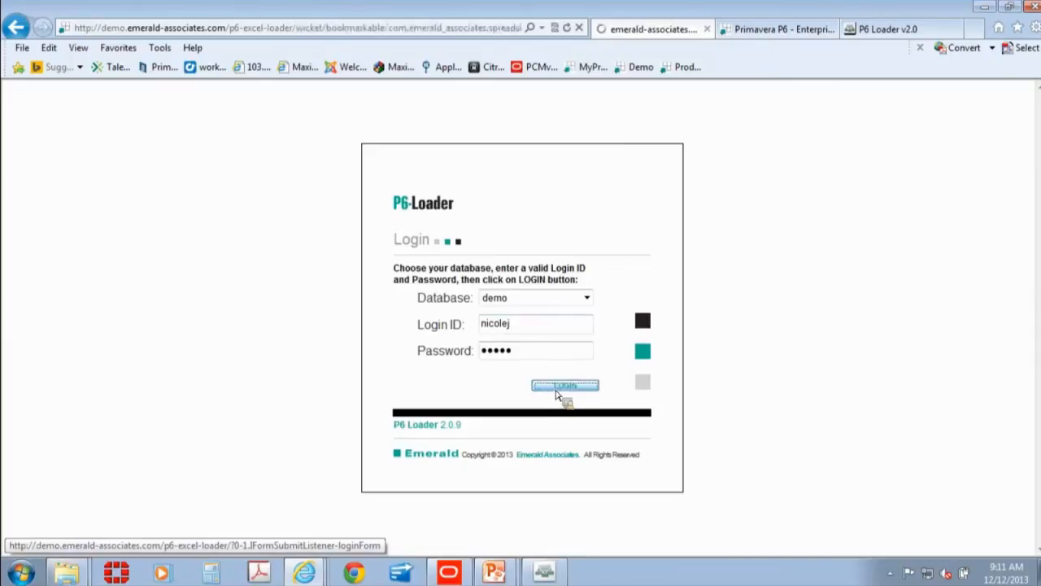
{"action": "left_click", "coordinate": [565, 385]}
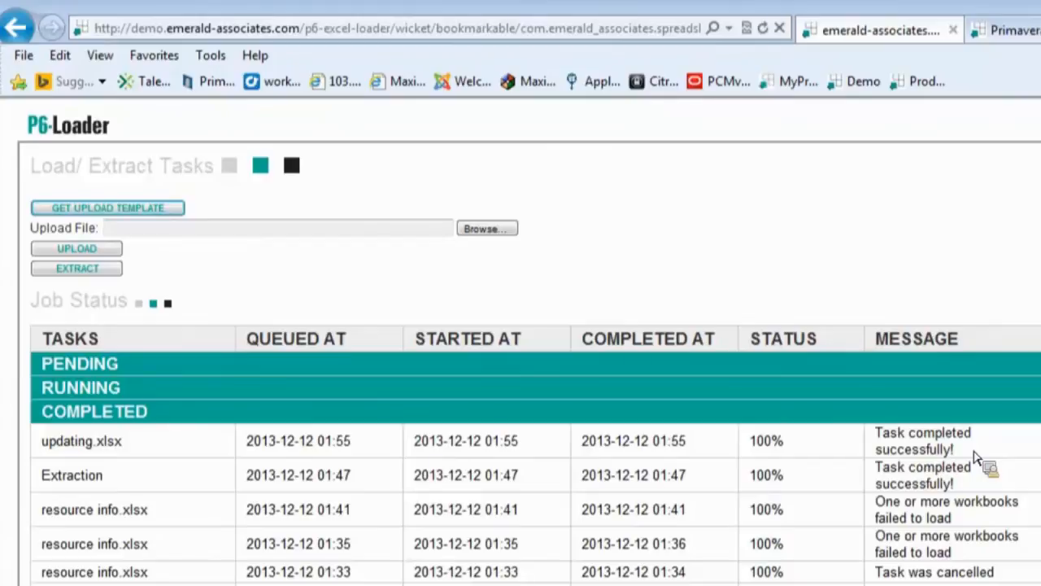
{"action": "mouse_move", "coordinate": [610, 439]}
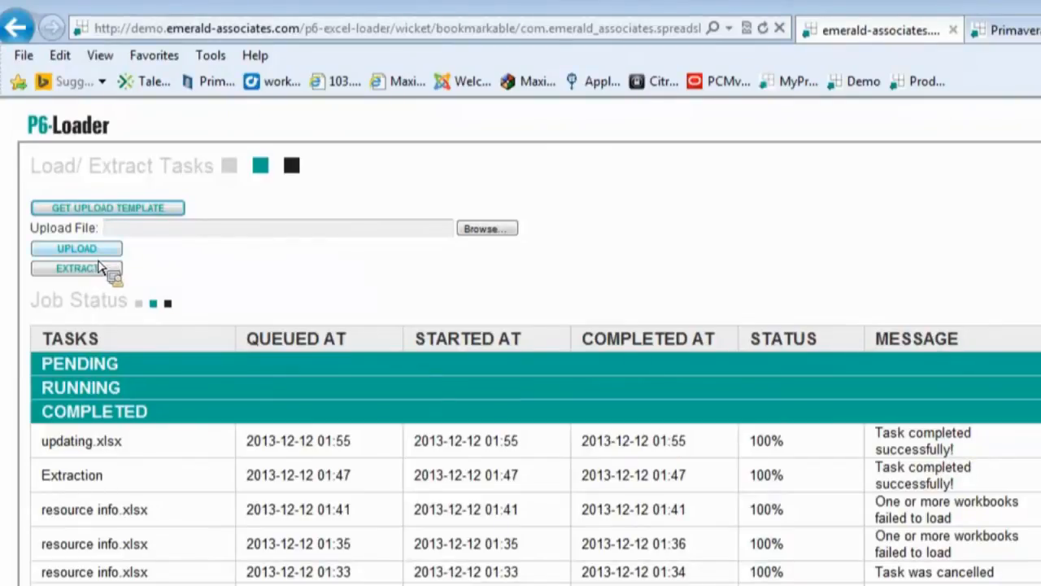
{"action": "mouse_move", "coordinate": [106, 279]}
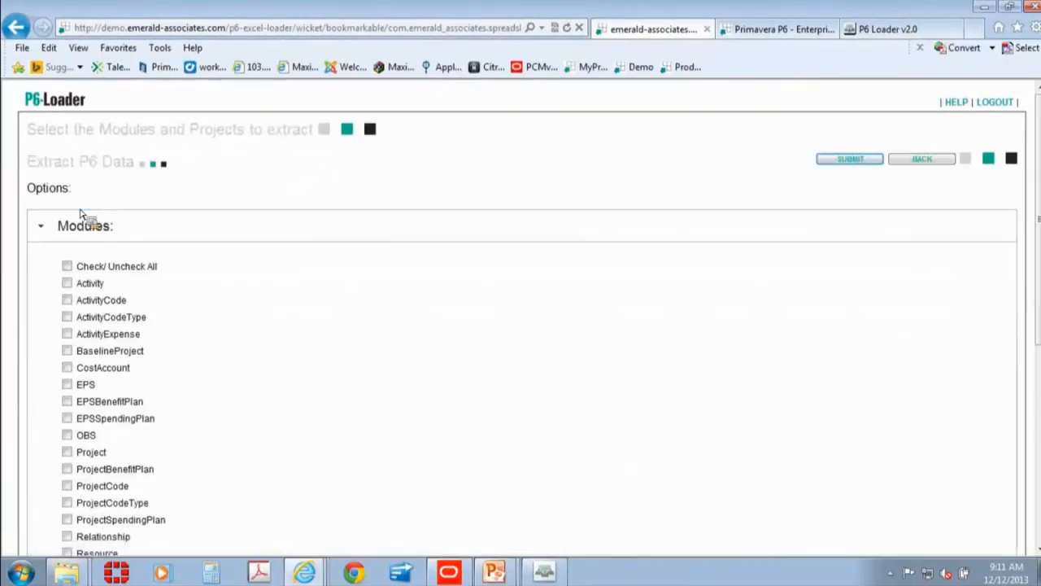
{"action": "mouse_move", "coordinate": [200, 273]}
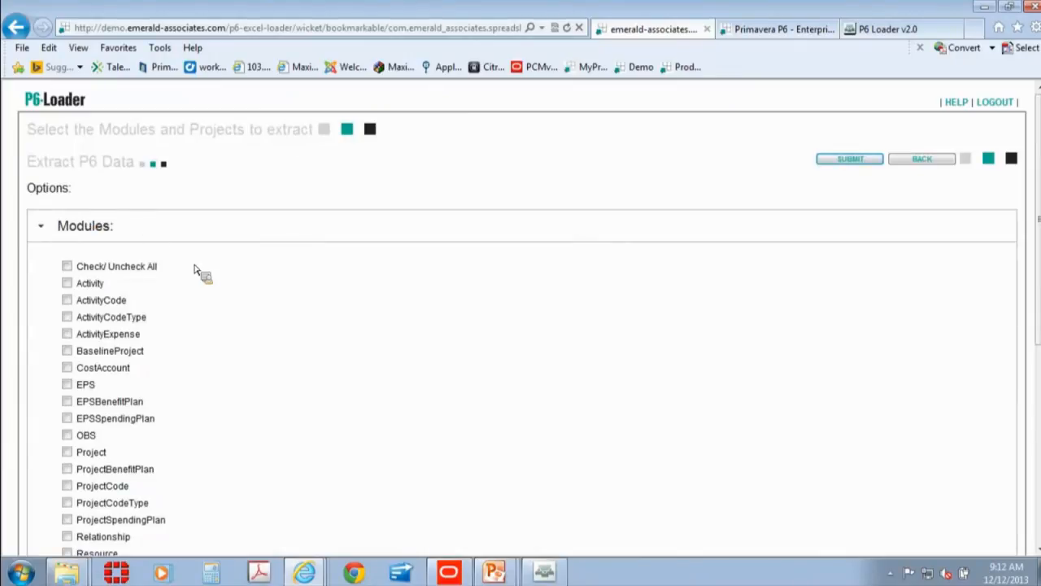
Step: Tick the EPS and OBS modules and submit the extraction job
{"action": "scroll", "scroll_direction": "down", "scroll_amount": 3}
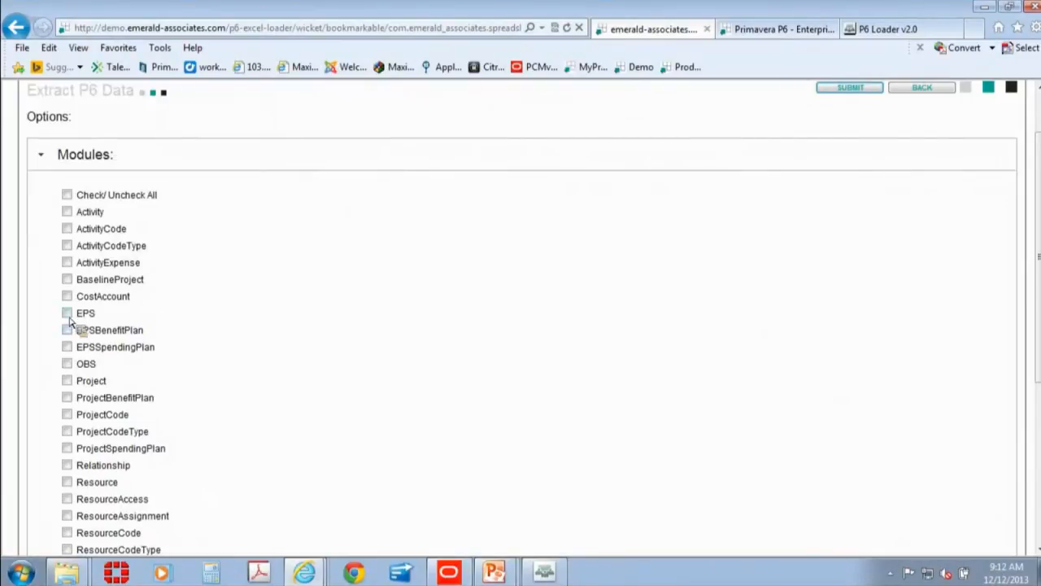
{"action": "left_click", "coordinate": [67, 363]}
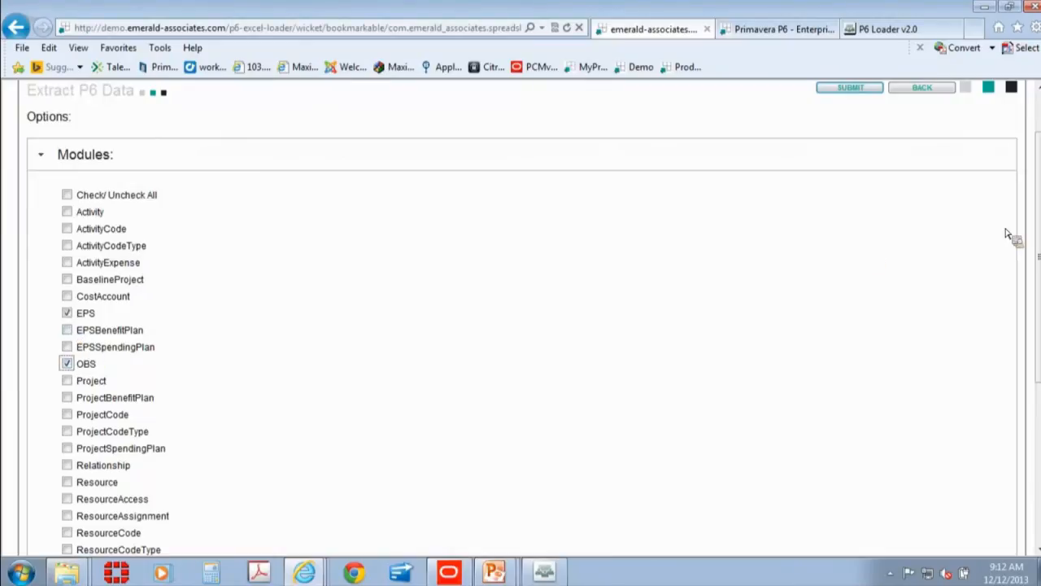
{"action": "scroll", "scroll_direction": "down", "scroll_amount": 3}
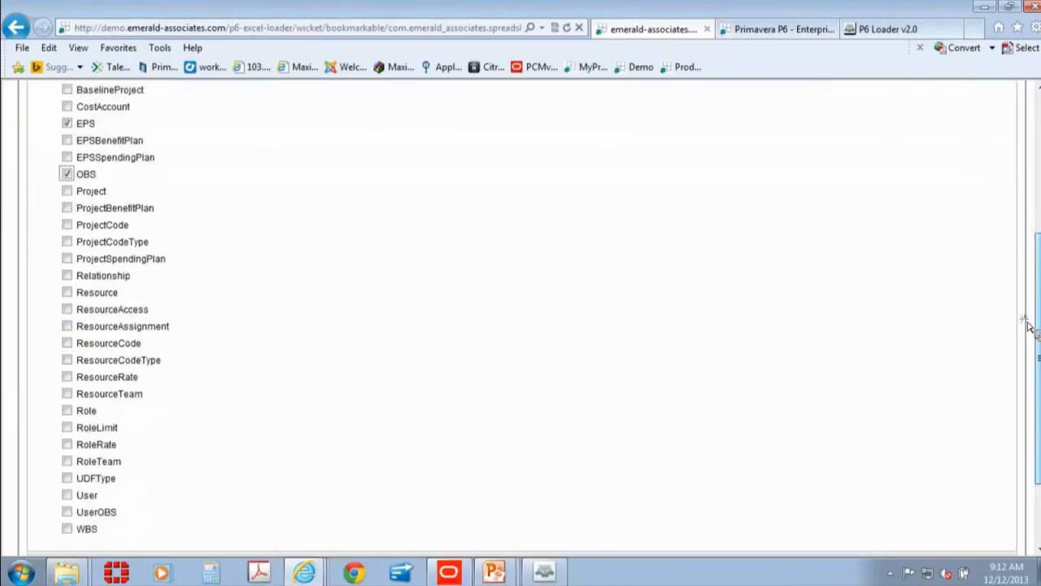
{"action": "scroll", "scroll_direction": "down", "scroll_amount": 3}
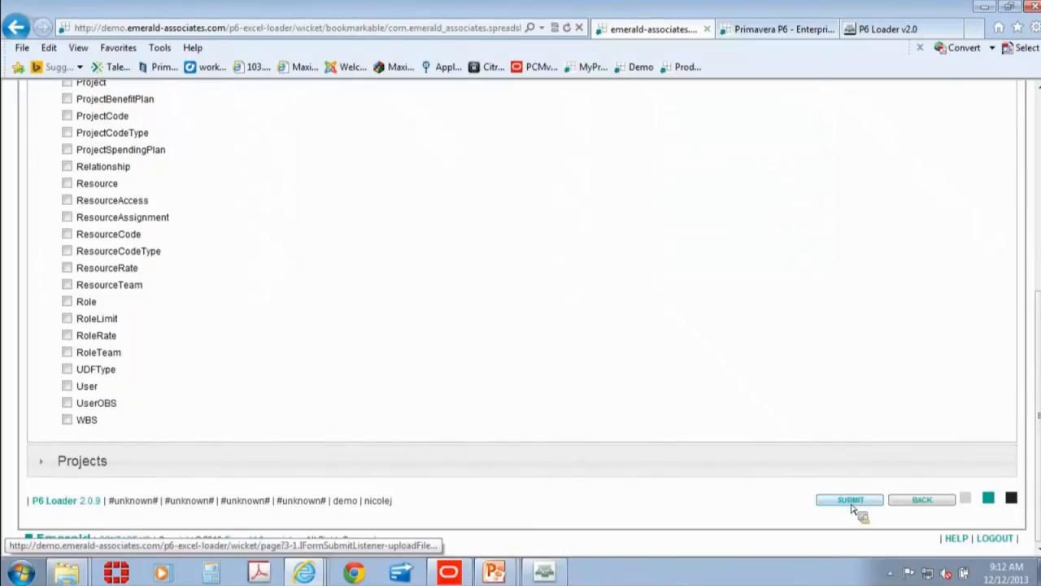
{"action": "left_click", "coordinate": [849, 499]}
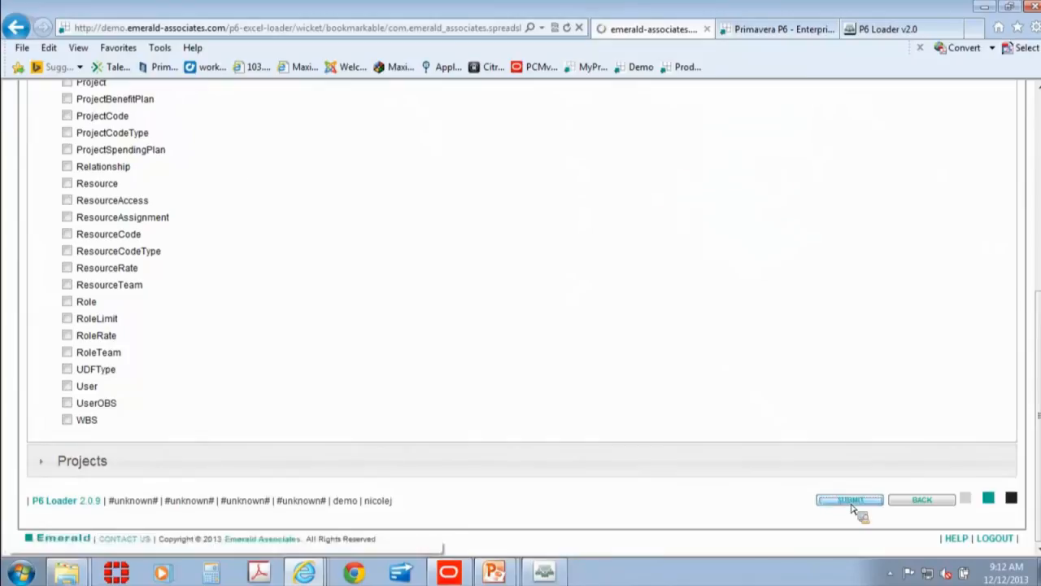
{"action": "left_click", "coordinate": [849, 499]}
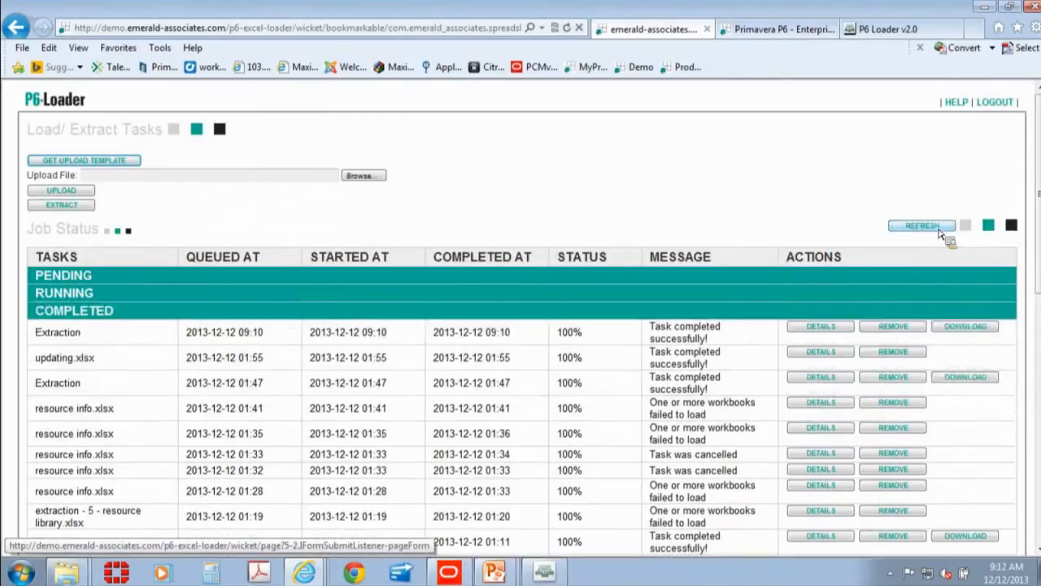
Step: Refresh the job list, then download and open the new EPS/OBS extraction workbook
{"action": "left_click", "coordinate": [922, 226]}
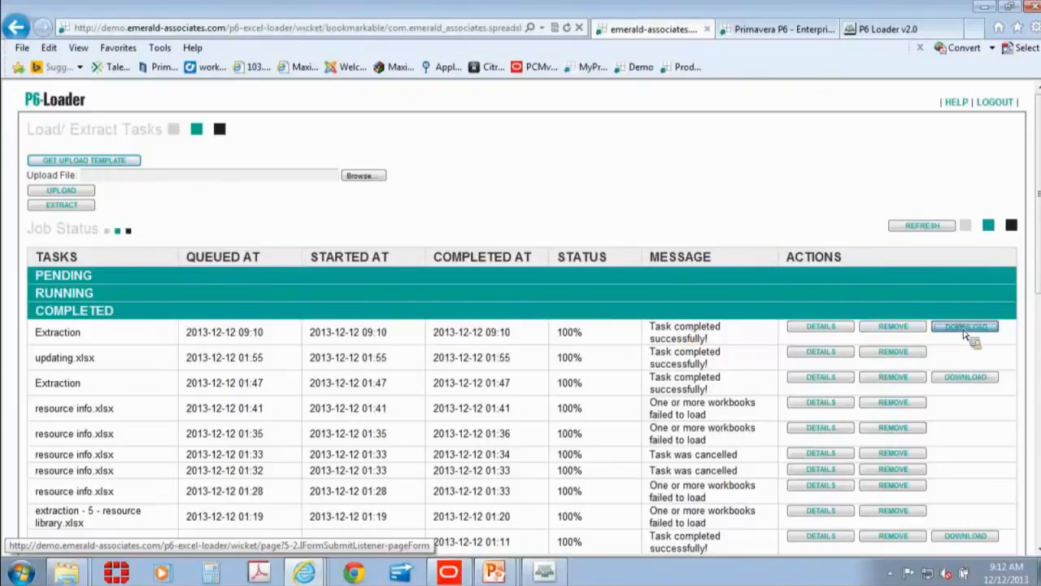
{"action": "left_click", "coordinate": [965, 326]}
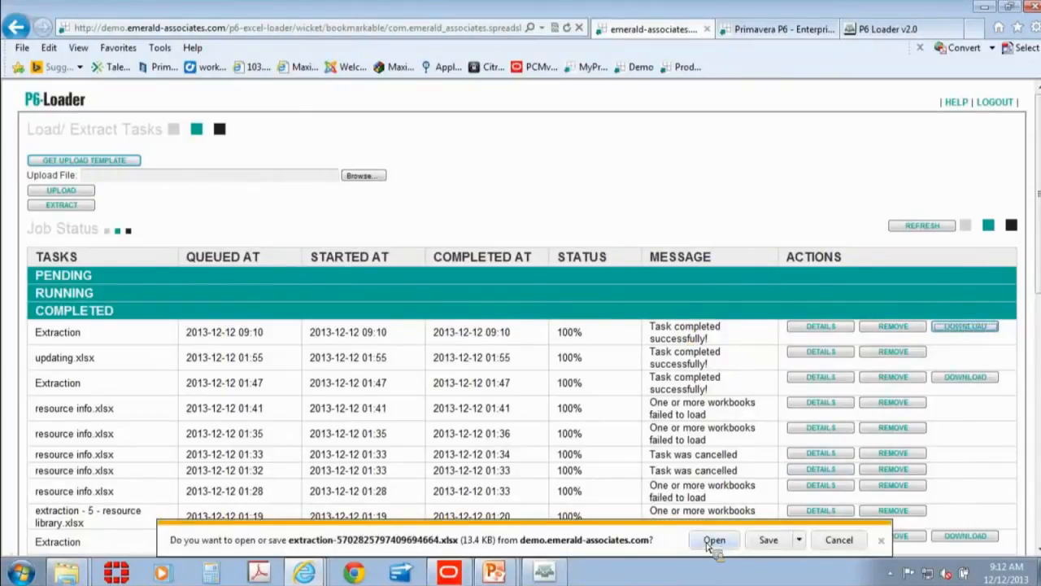
{"action": "left_click", "coordinate": [714, 539]}
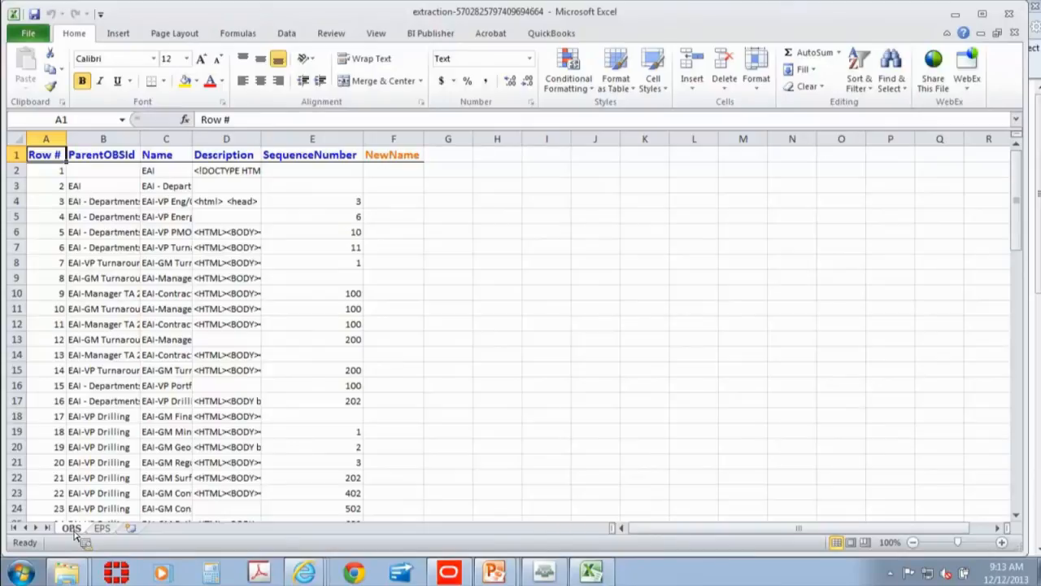
Step: On the OBS sheet, delete rows 45 onward to drop the CLIENTS and ORACLE branches
{"action": "left_click", "coordinate": [45, 139]}
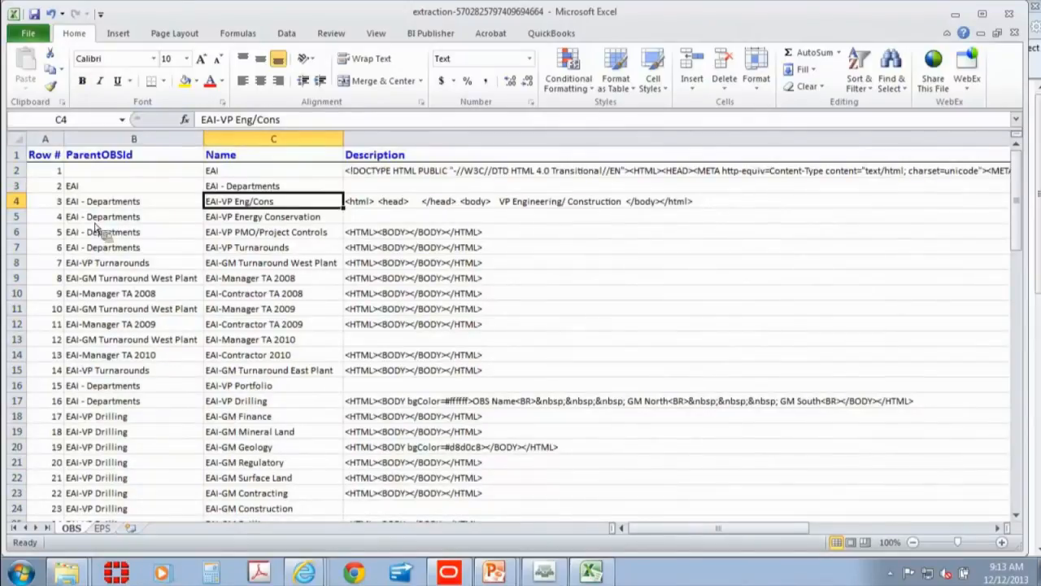
{"action": "scroll", "scroll_direction": "down", "scroll_amount": 3}
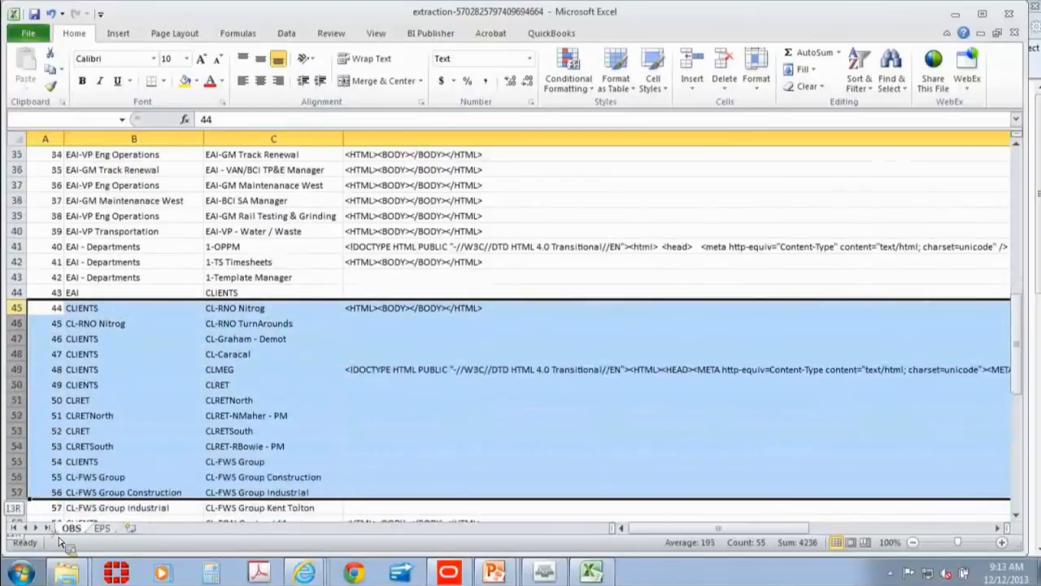
{"action": "scroll", "scroll_direction": "down", "scroll_amount": 3}
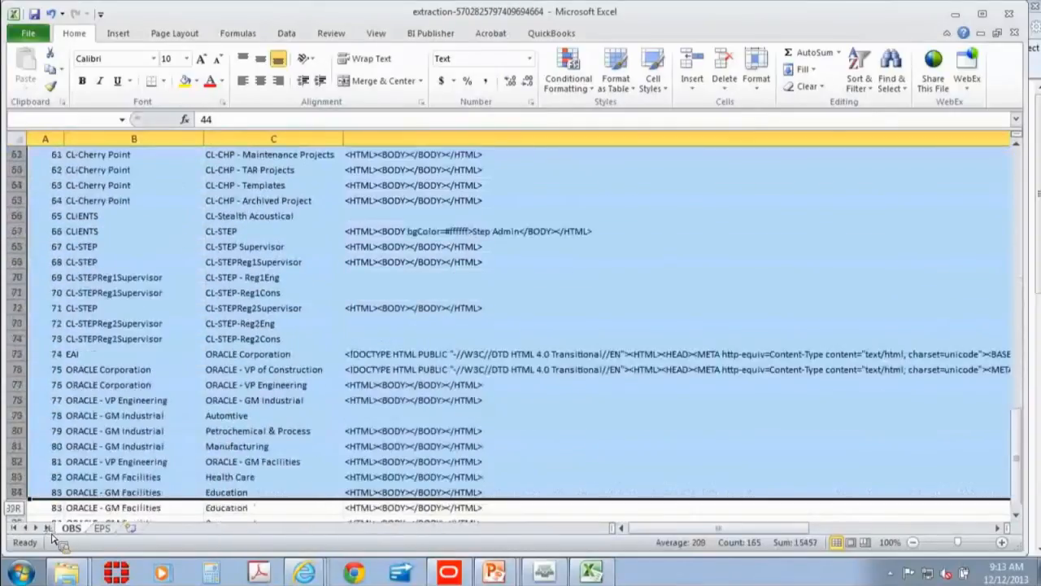
{"action": "scroll", "scroll_direction": "down", "scroll_amount": 3}
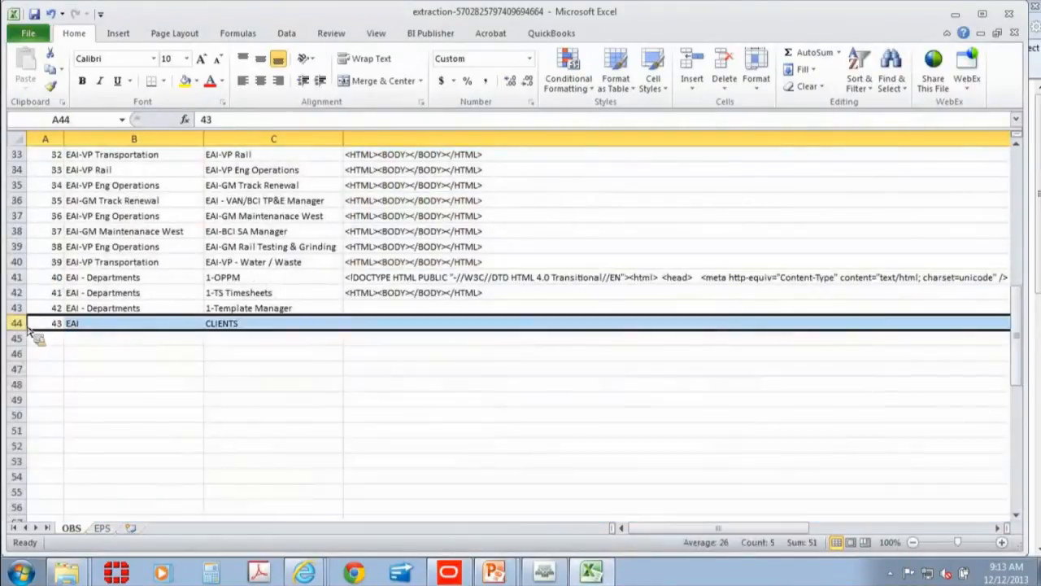
{"action": "right_click", "coordinate": [16, 323]}
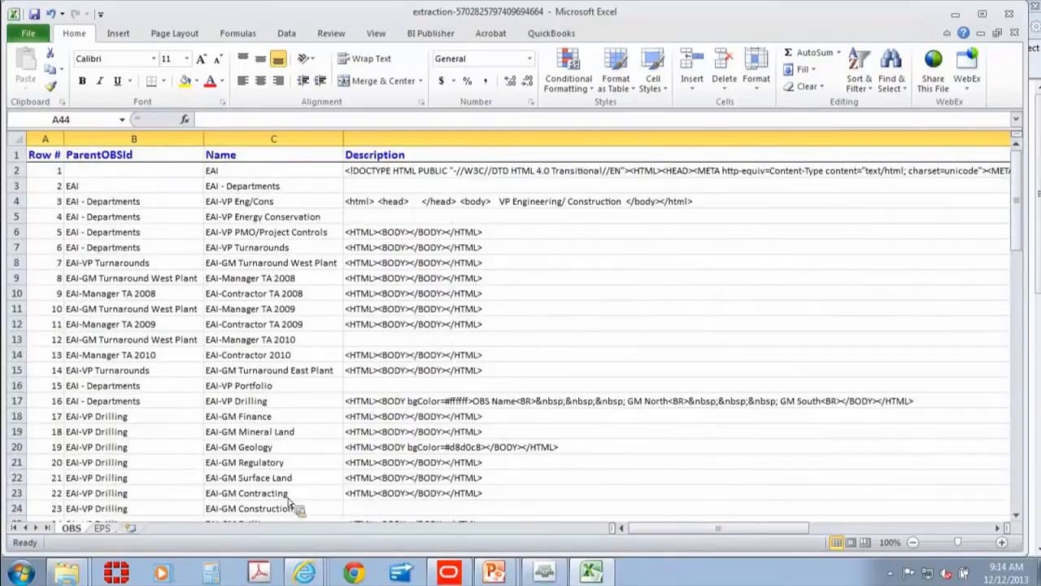
{"action": "mouse_move", "coordinate": [431, 207]}
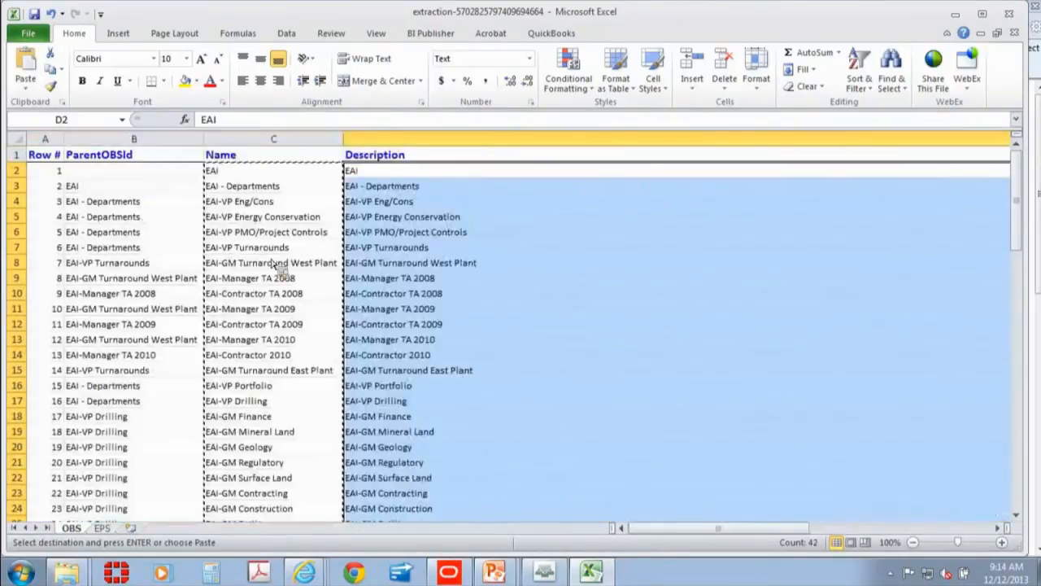
{"action": "mouse_move", "coordinate": [680, 244]}
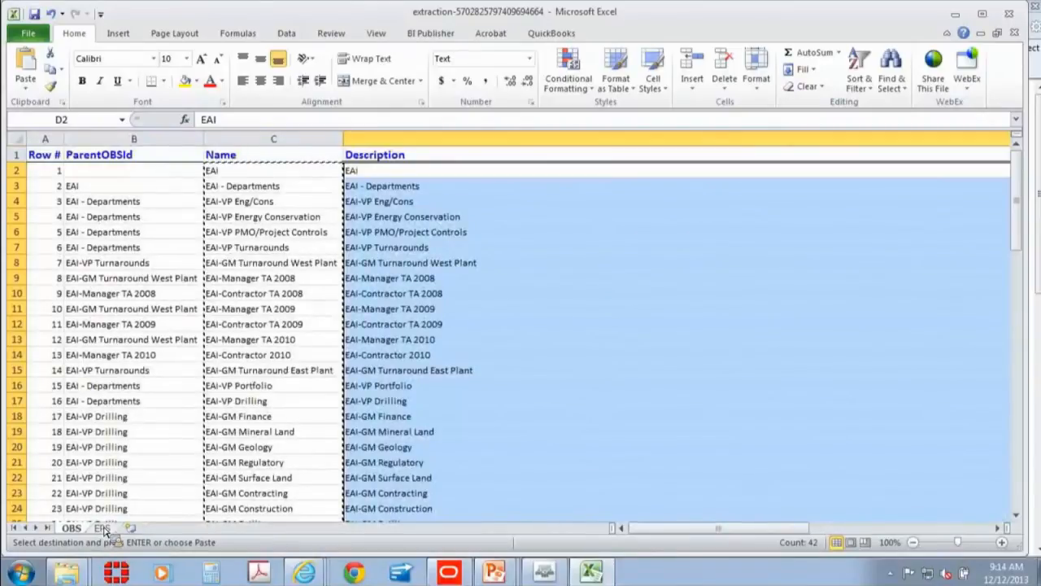
Step: AutoFit the EPS sheet's columns and scroll through its IDs, names and OBS assignments
{"action": "left_click", "coordinate": [101, 527]}
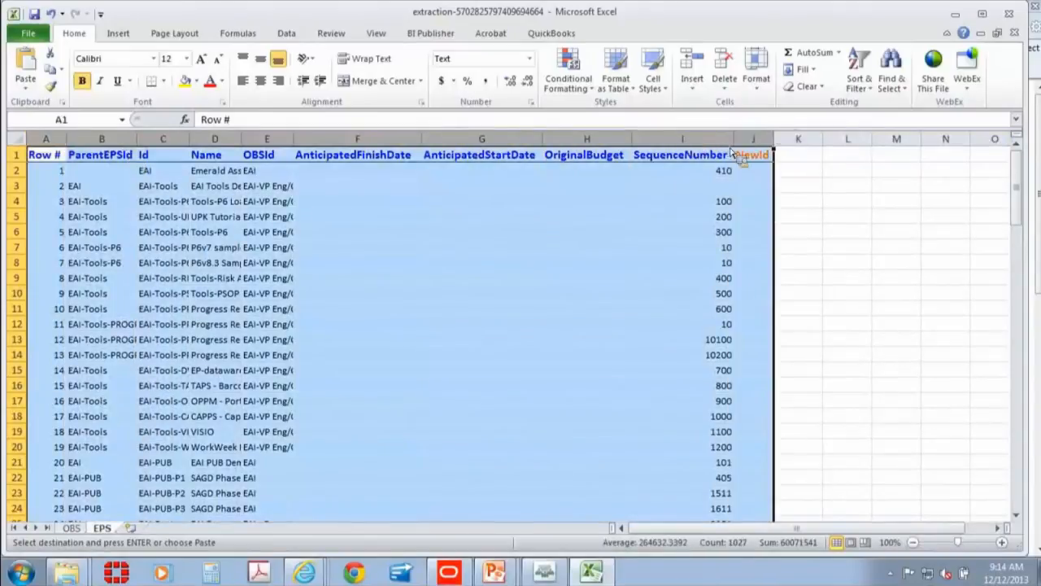
{"action": "left_click_drag", "start_coordinate": [140, 138], "coordinate": [140, 139]}
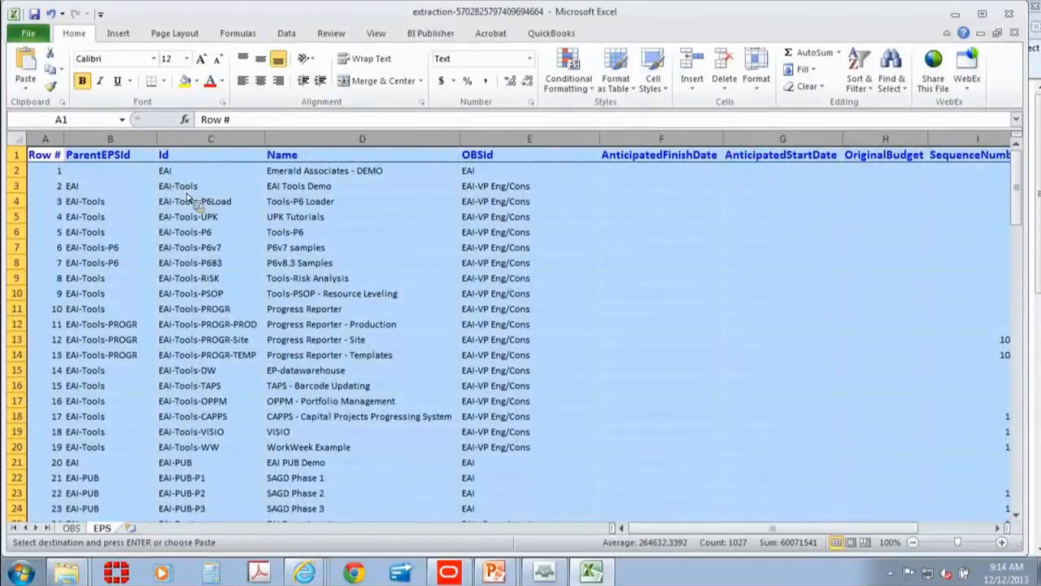
{"action": "scroll", "scroll_direction": "down", "scroll_amount": 3}
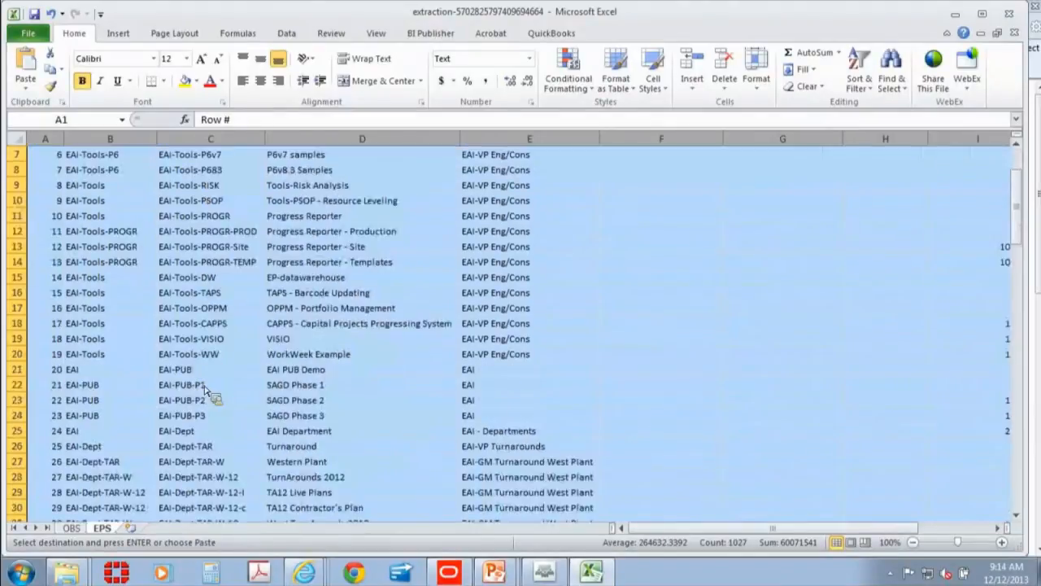
{"action": "scroll", "scroll_direction": "down", "scroll_amount": 3}
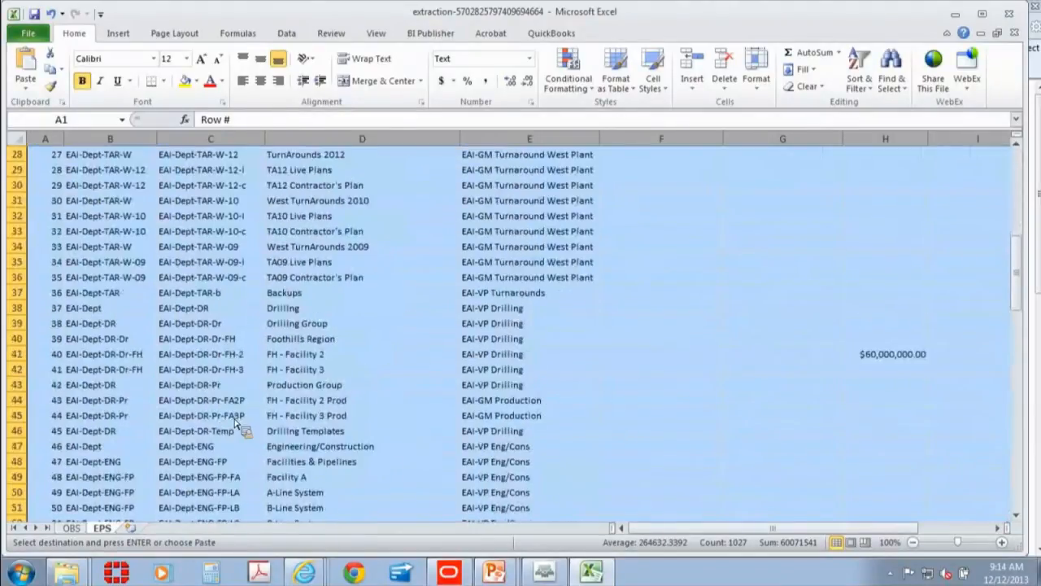
{"action": "scroll", "scroll_direction": "down", "scroll_amount": 3}
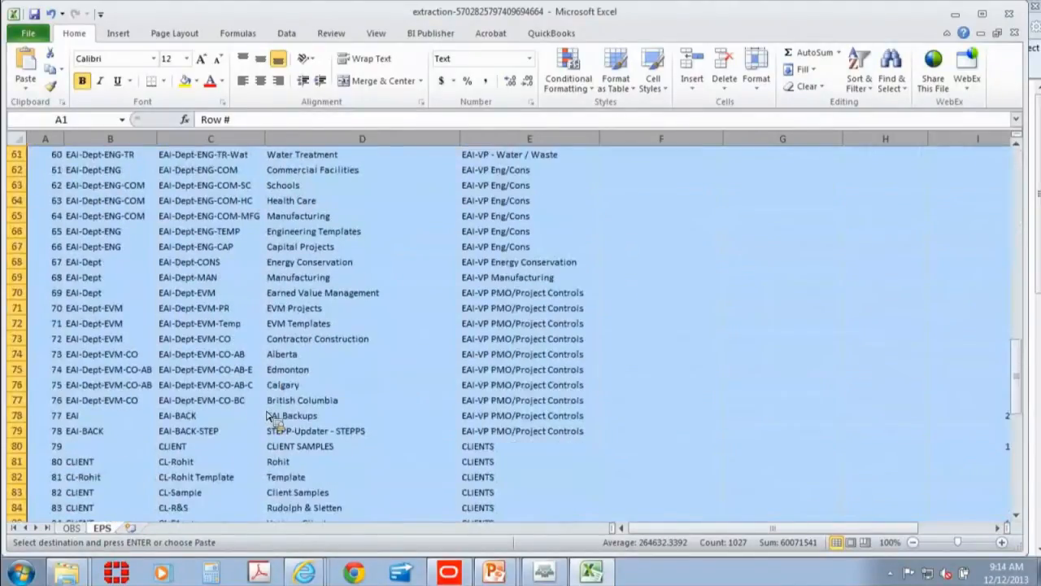
{"action": "scroll", "scroll_direction": "down", "scroll_amount": 3}
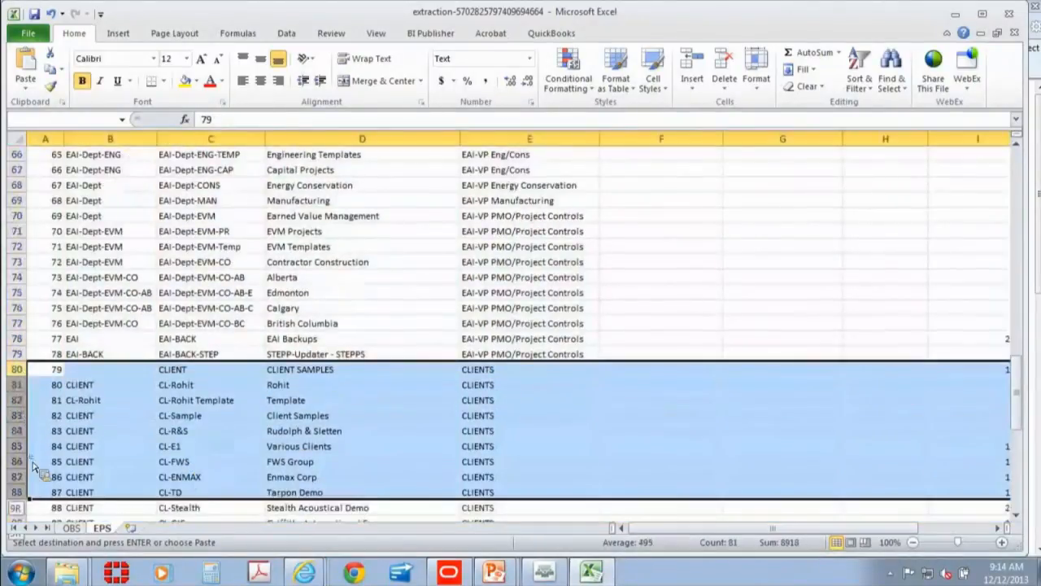
{"action": "scroll", "scroll_direction": "down", "scroll_amount": 3}
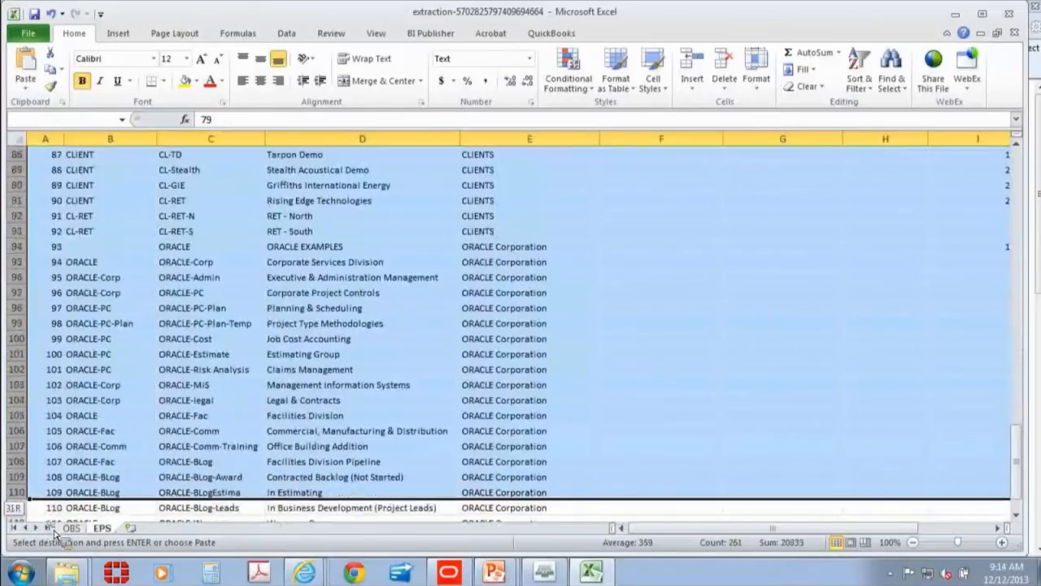
{"action": "scroll", "scroll_direction": "down", "scroll_amount": 3}
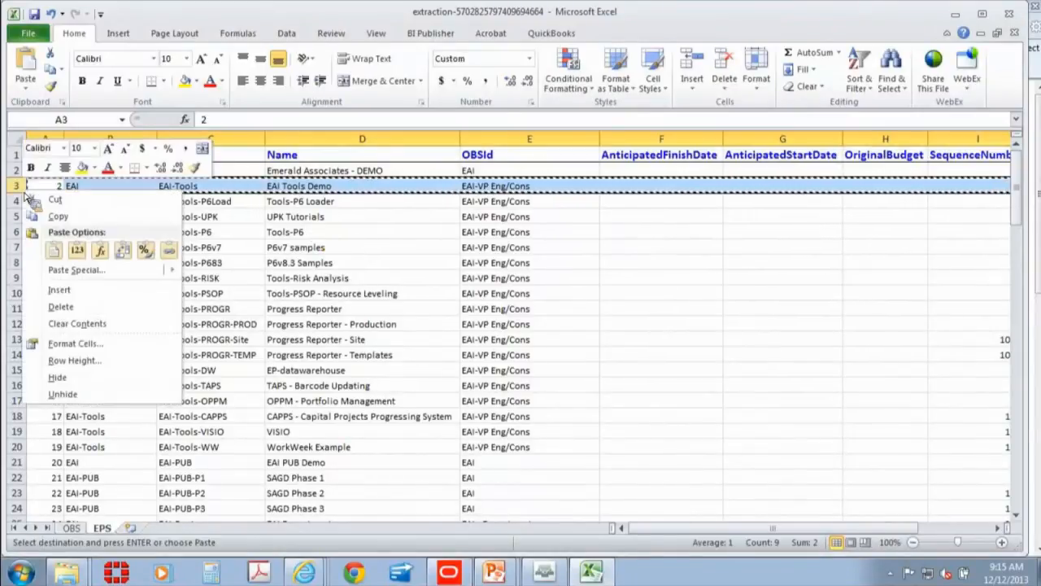
{"action": "mouse_move", "coordinate": [59, 216]}
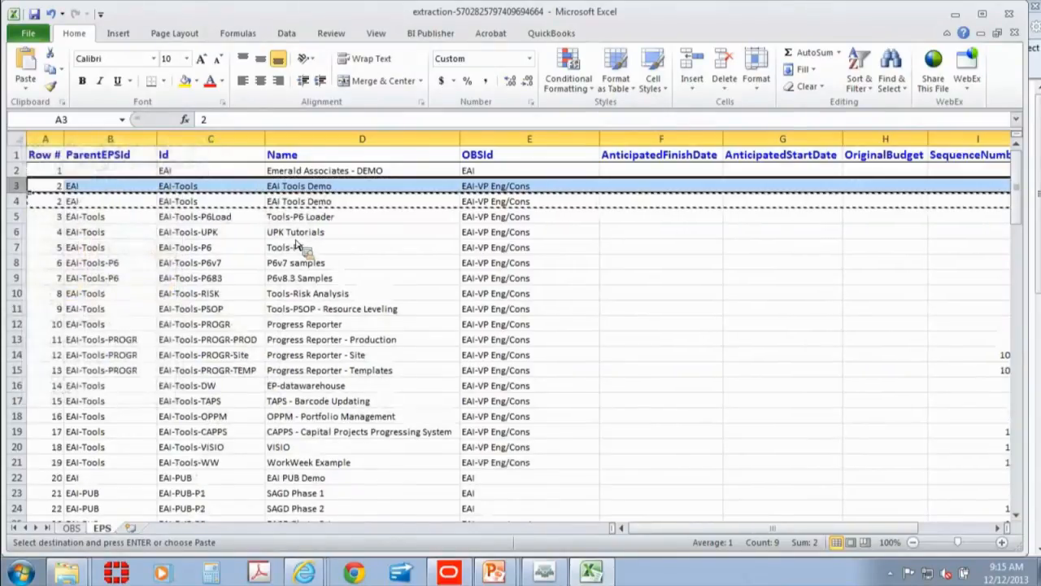
Step: Duplicate the EAI Tools Demo row and change the copy's Id to EAI-SANDBOX
{"action": "left_click", "coordinate": [210, 186]}
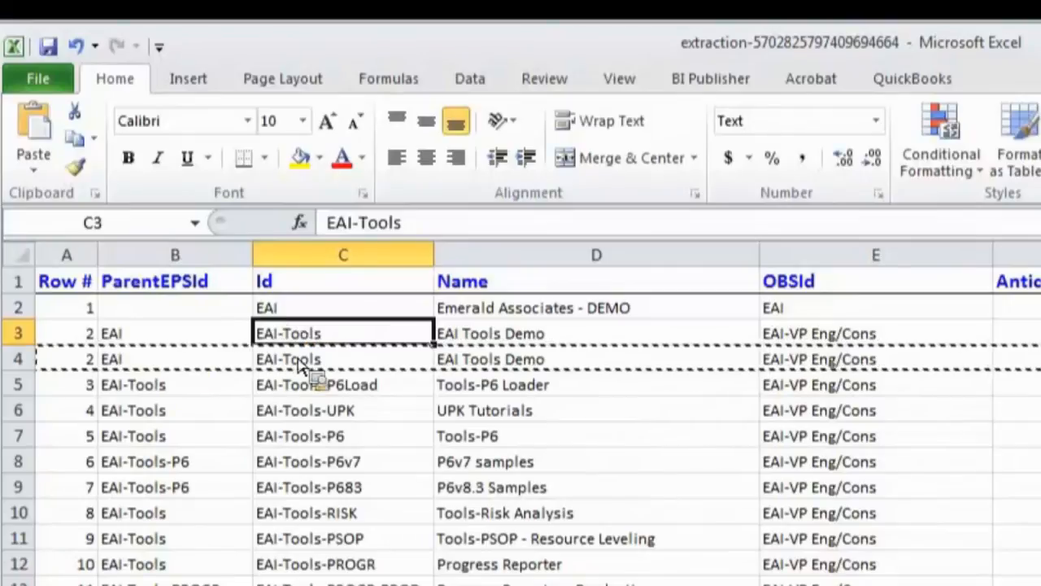
{"action": "left_click", "coordinate": [342, 359]}
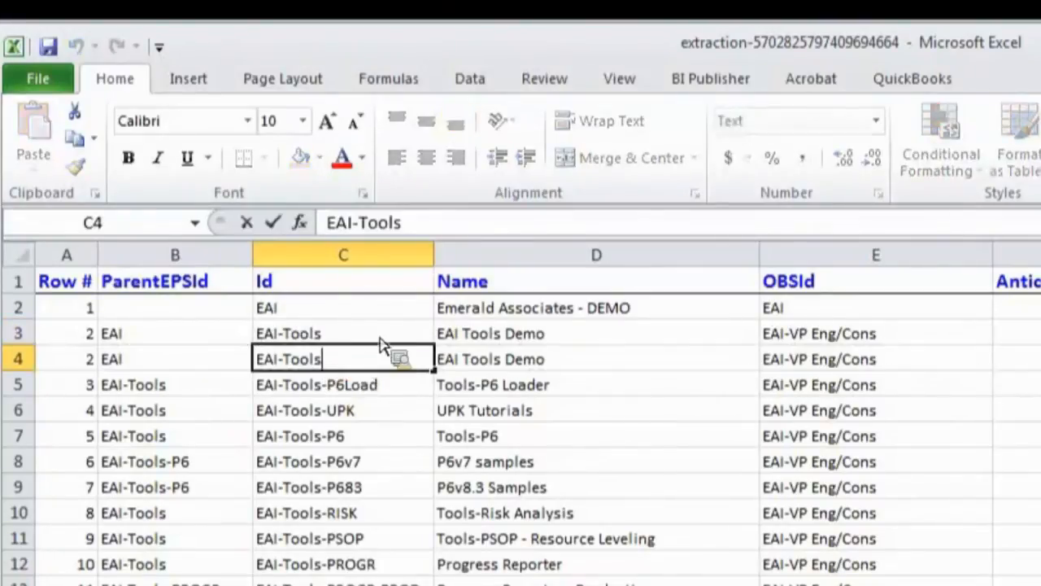
{"action": "key", "text": "BackSpace"}
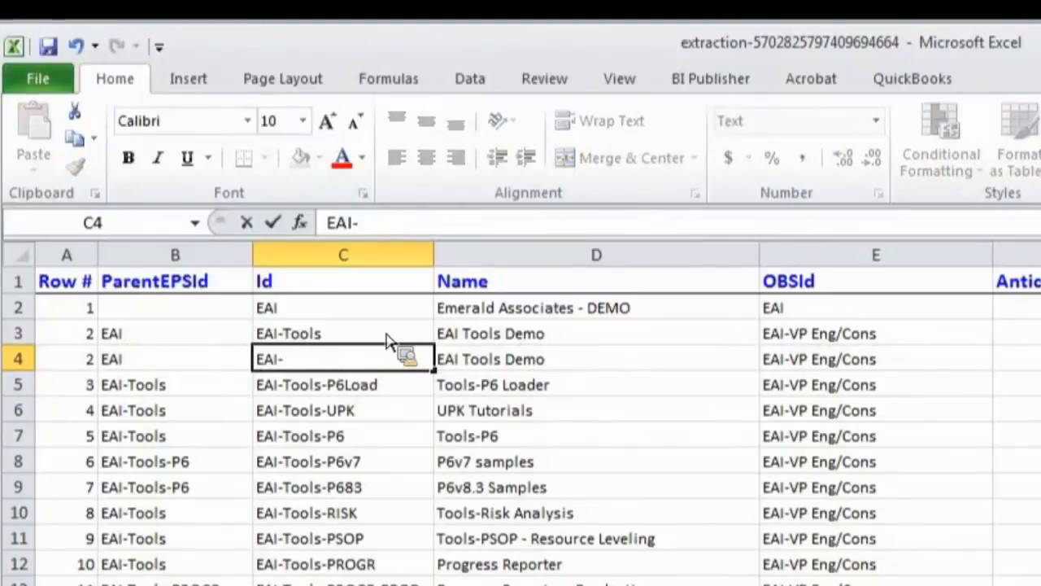
{"action": "type", "text": "SAND"}
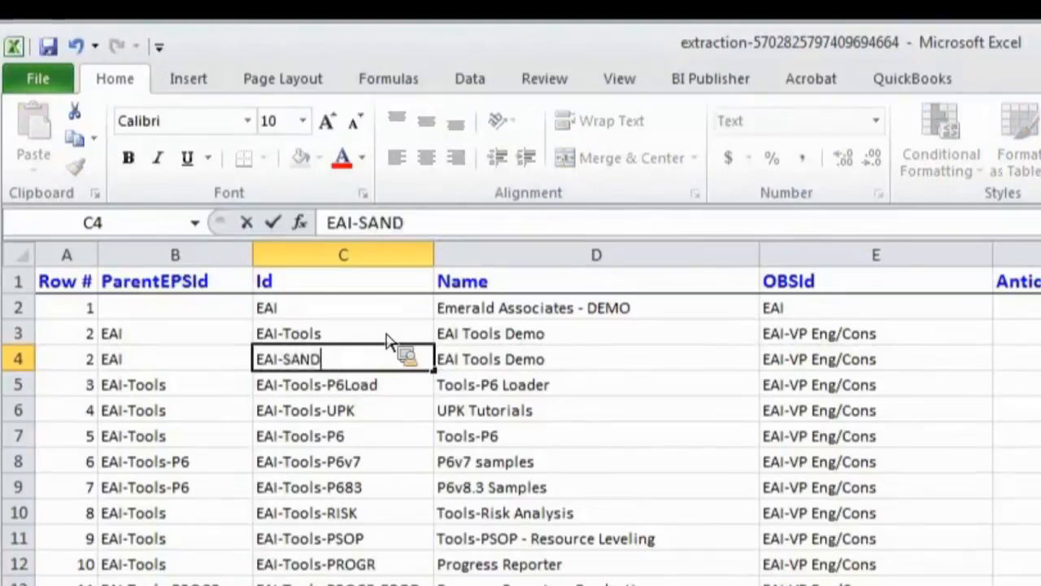
{"action": "type", "text": "BOX"}
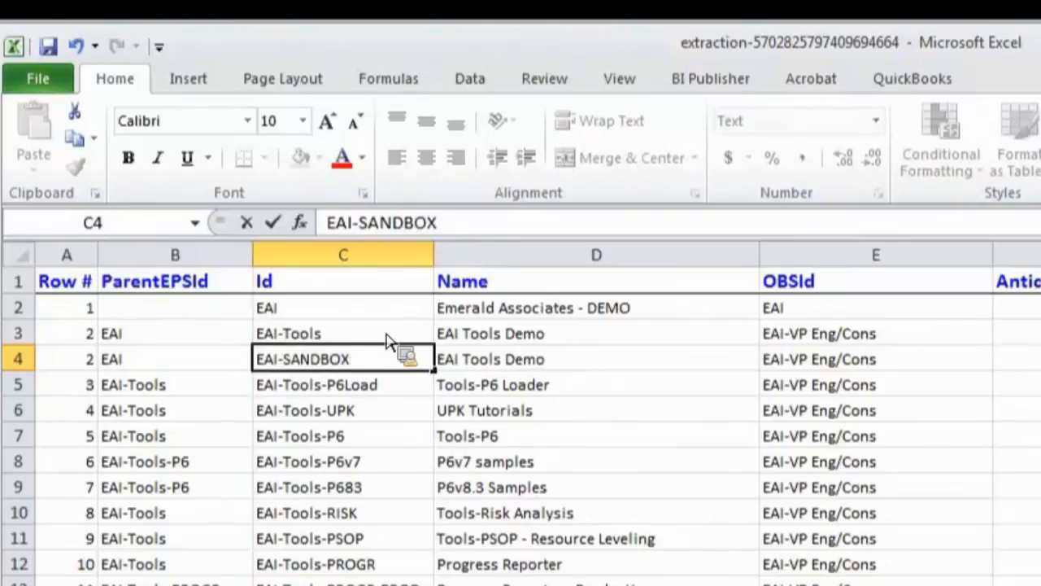
{"action": "left_click", "coordinate": [596, 359]}
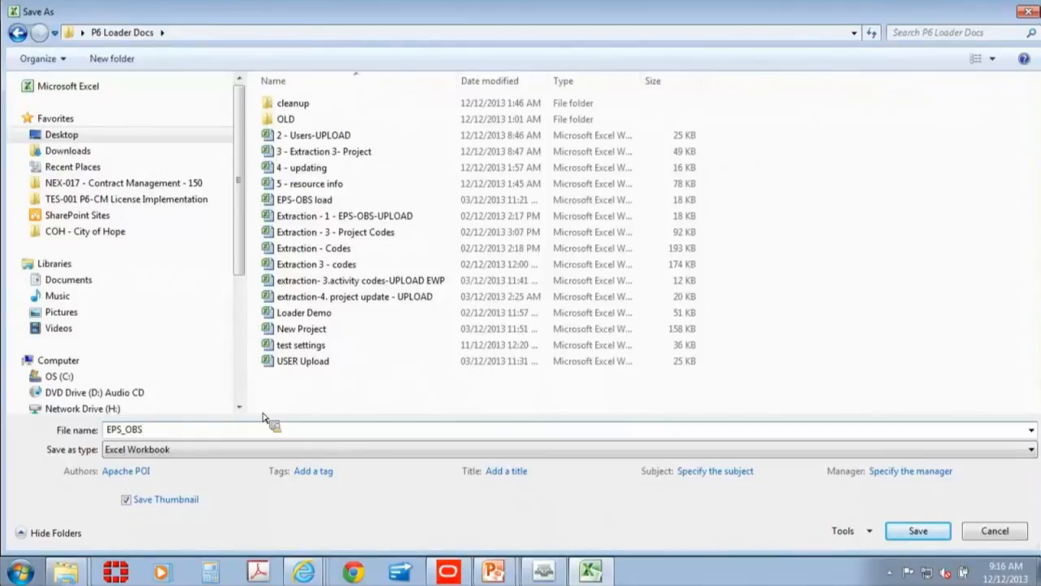
Step: Save the workbook as EPS_OBS in the P6 Loader Docs folder
{"action": "left_click", "coordinate": [918, 531]}
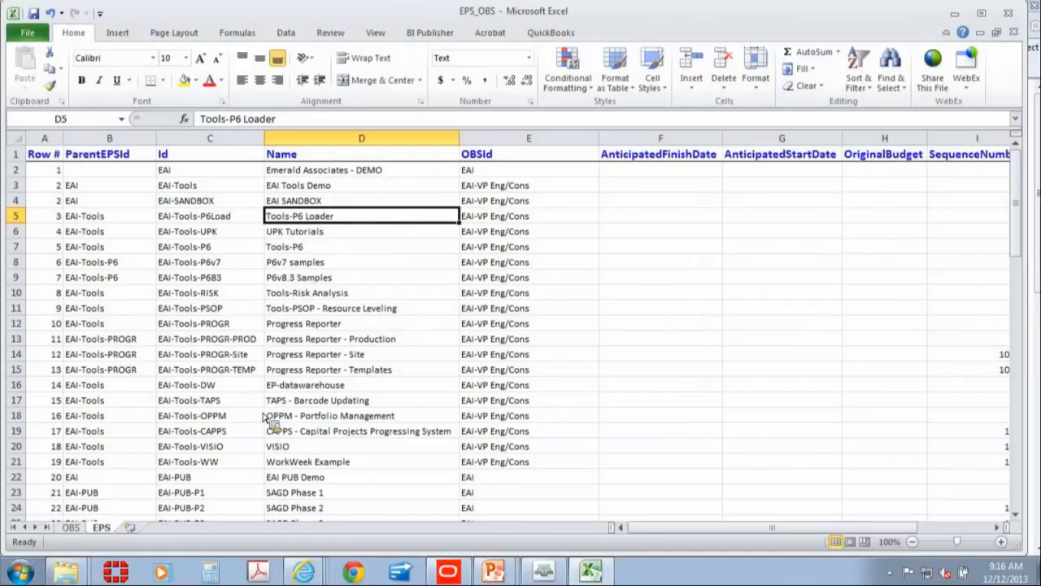
{"action": "mouse_move", "coordinate": [793, 561]}
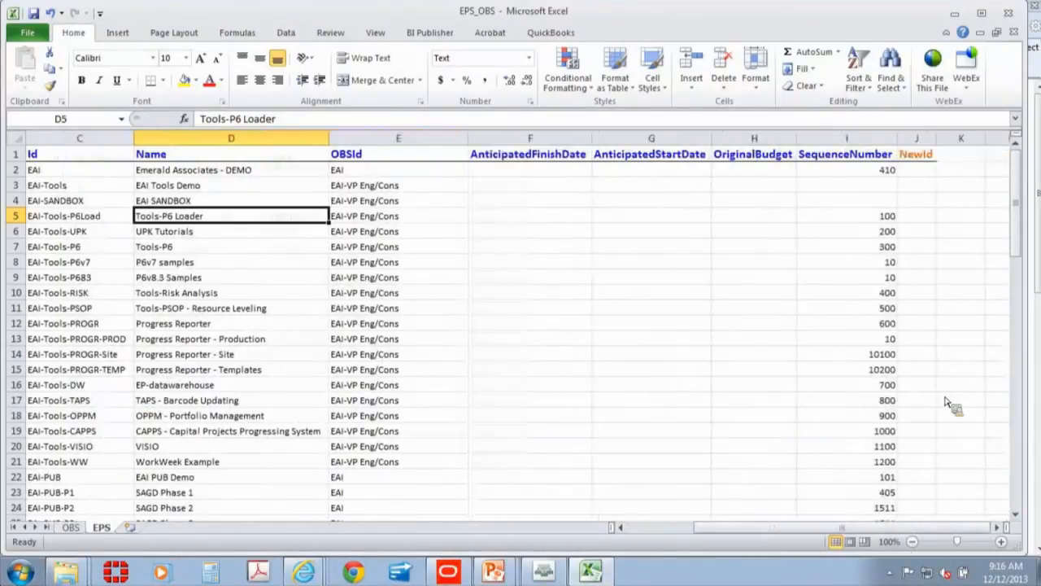
{"action": "mouse_move", "coordinate": [883, 468]}
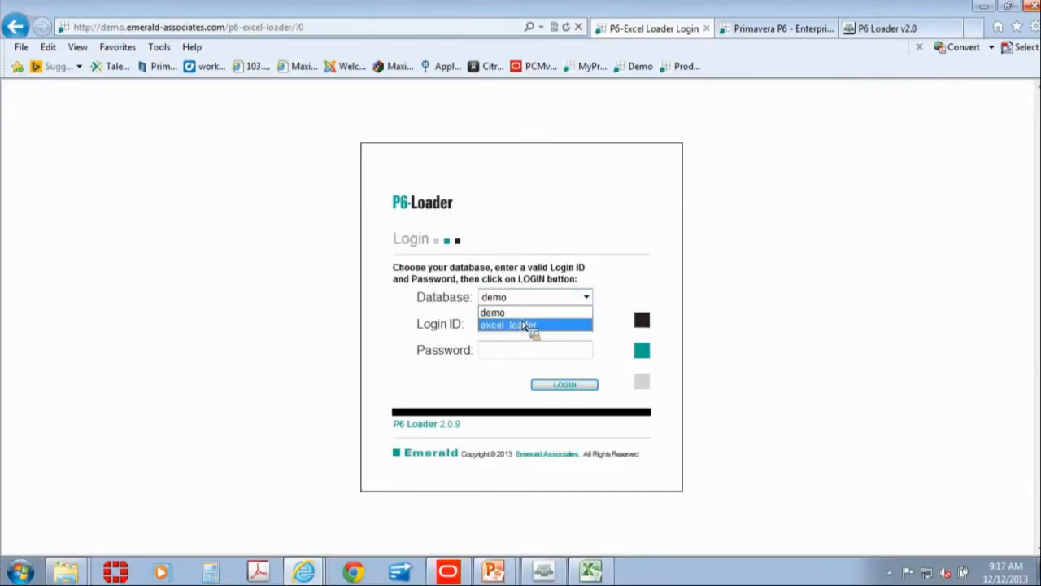
Step: Log in to the excel_loader database as admin
{"action": "left_click", "coordinate": [509, 324]}
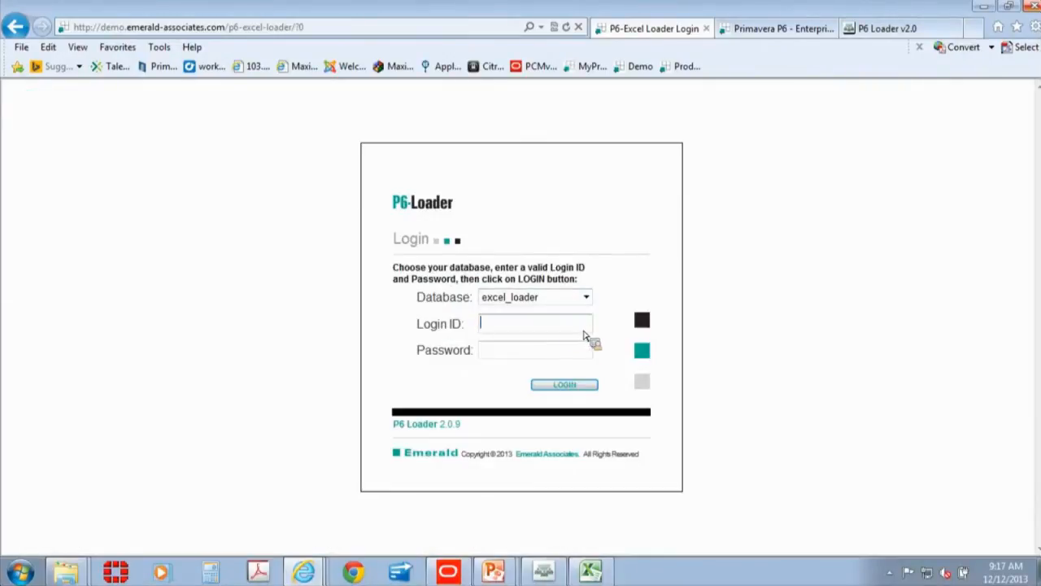
{"action": "type", "text": "adm"}
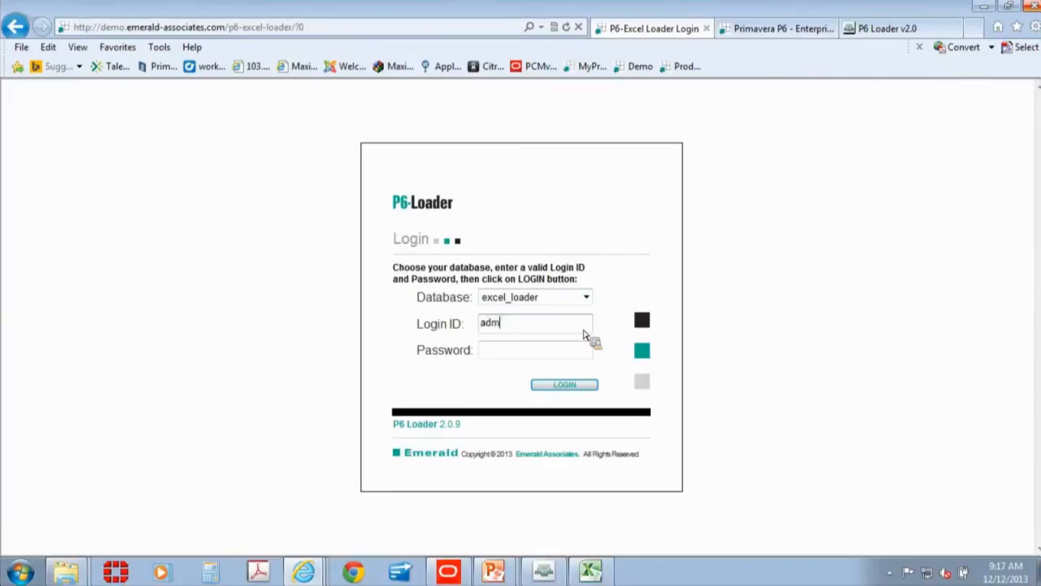
{"action": "type", "text": "in"}
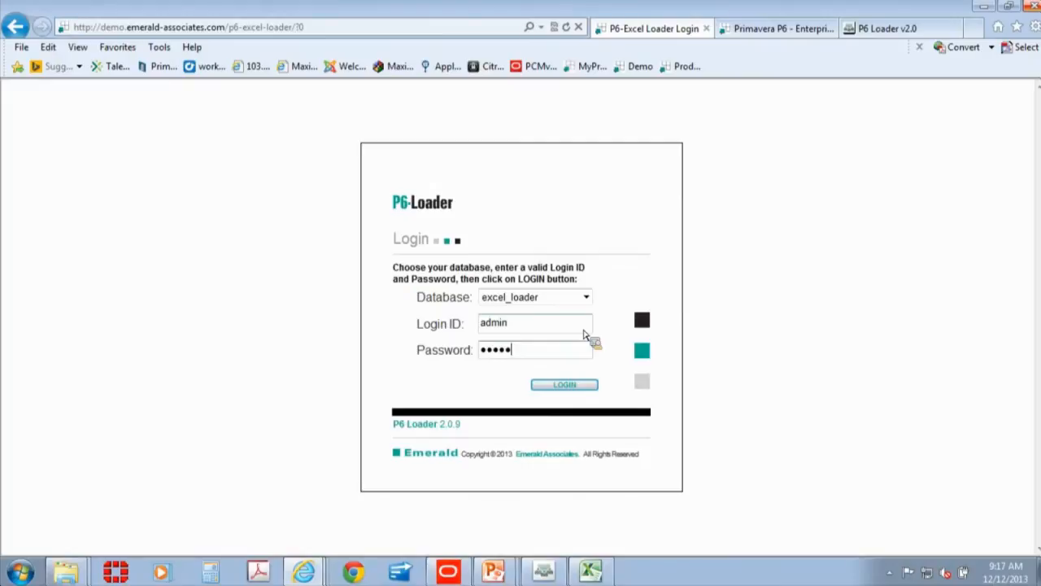
{"action": "left_click", "coordinate": [565, 384]}
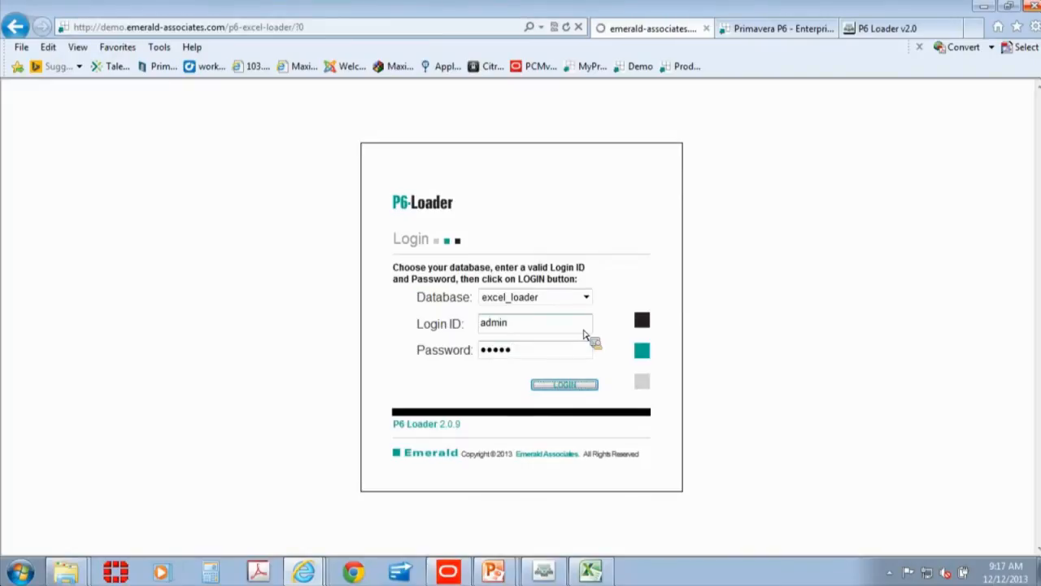
Step: Browse to Desktop > P6 Loader Docs and choose EPS_OBS as the upload file
{"action": "left_click", "coordinate": [564, 383]}
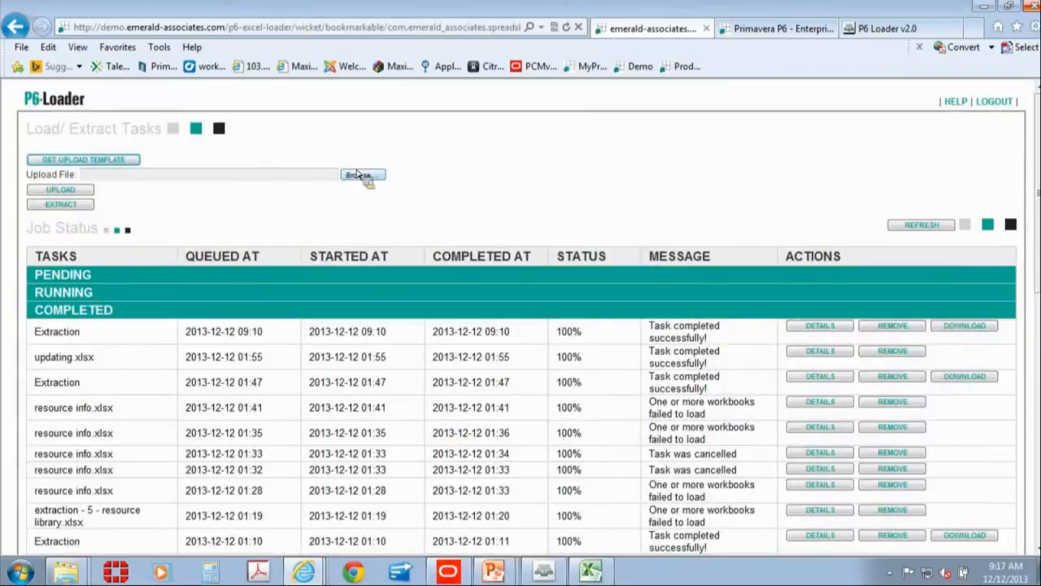
{"action": "left_click", "coordinate": [361, 175]}
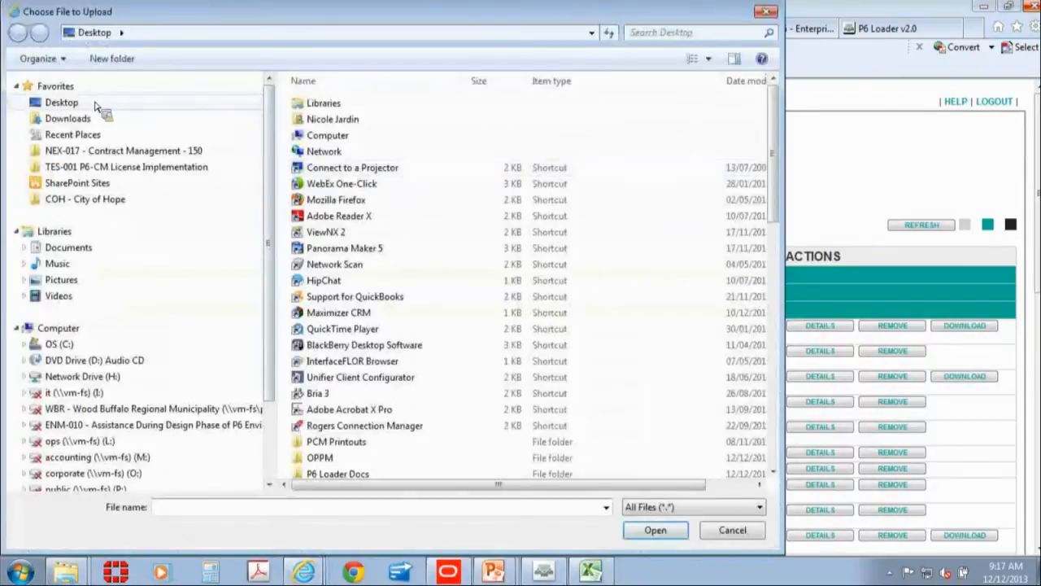
{"action": "left_click", "coordinate": [61, 101]}
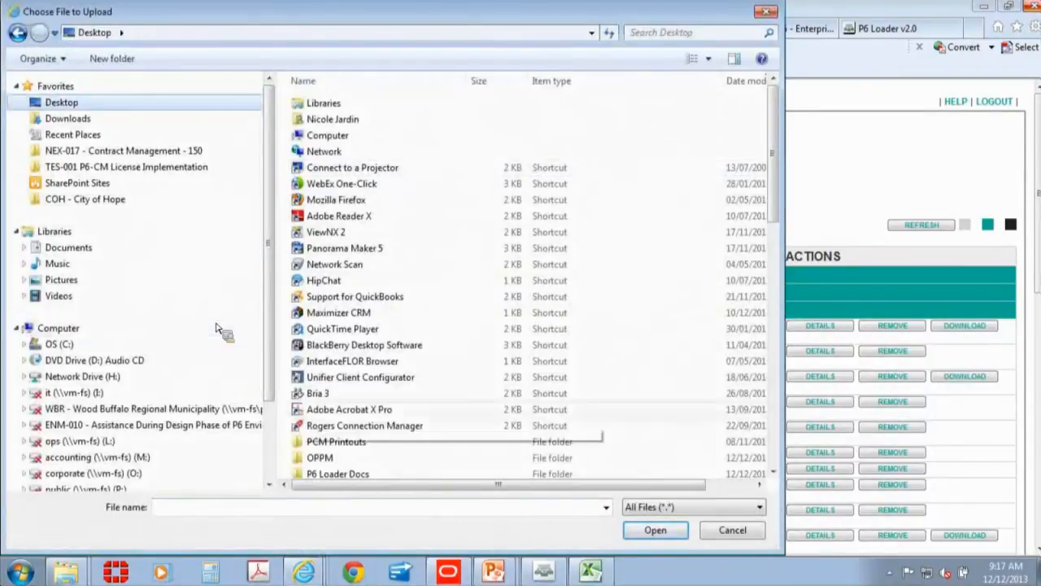
{"action": "double_click", "coordinate": [337, 474]}
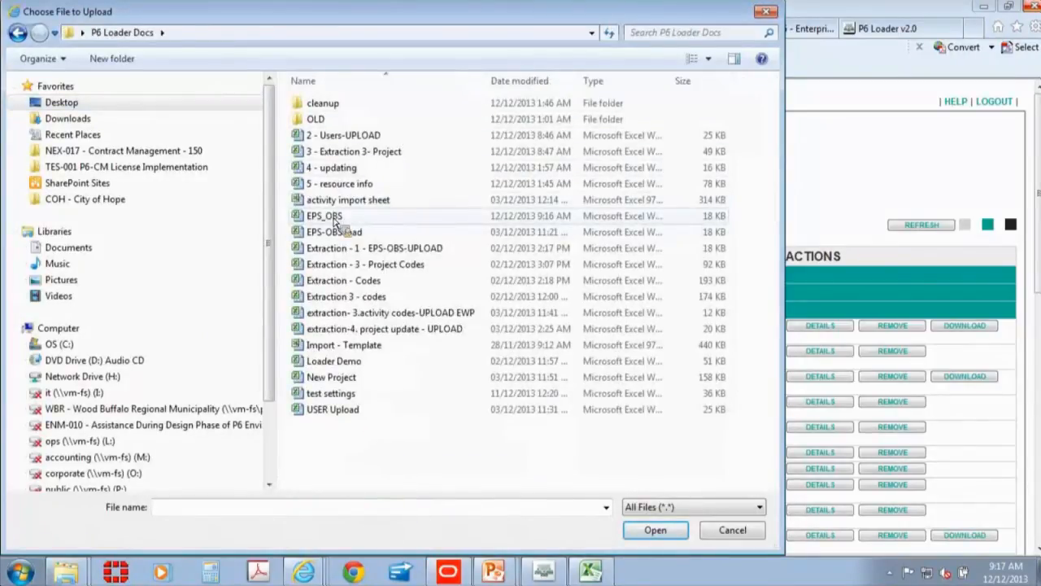
{"action": "left_click", "coordinate": [324, 216]}
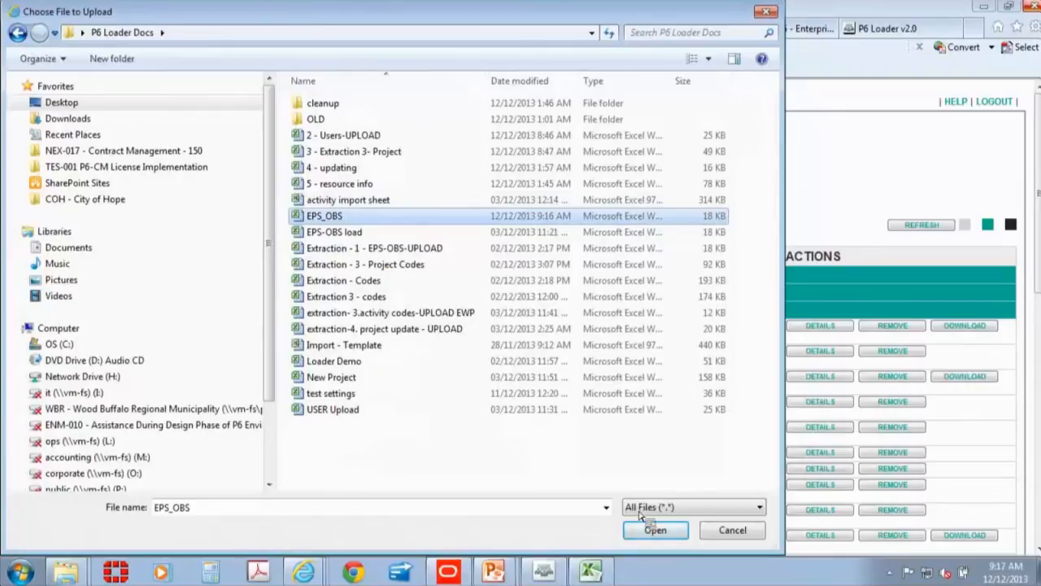
{"action": "left_click", "coordinate": [655, 529]}
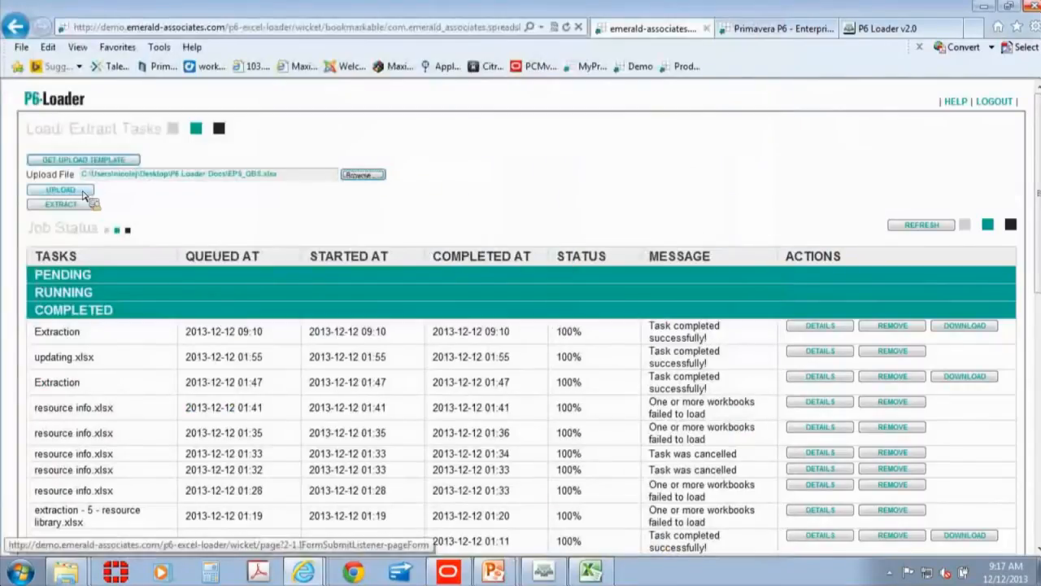
Step: Upload EPS_OBS.xlsx and refresh the job list until it completes at 100%
{"action": "left_click", "coordinate": [59, 189]}
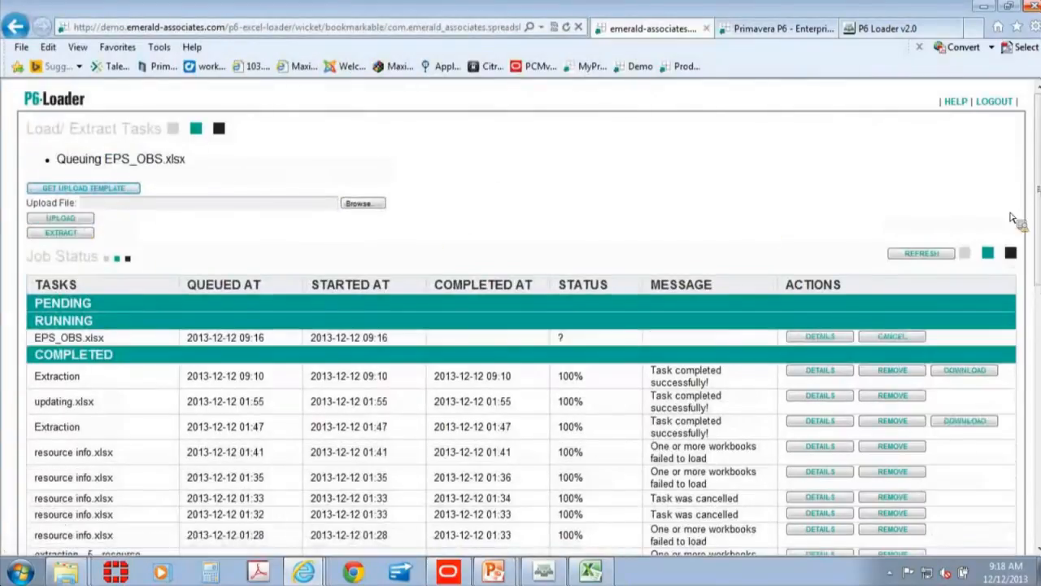
{"action": "left_click", "coordinate": [921, 253]}
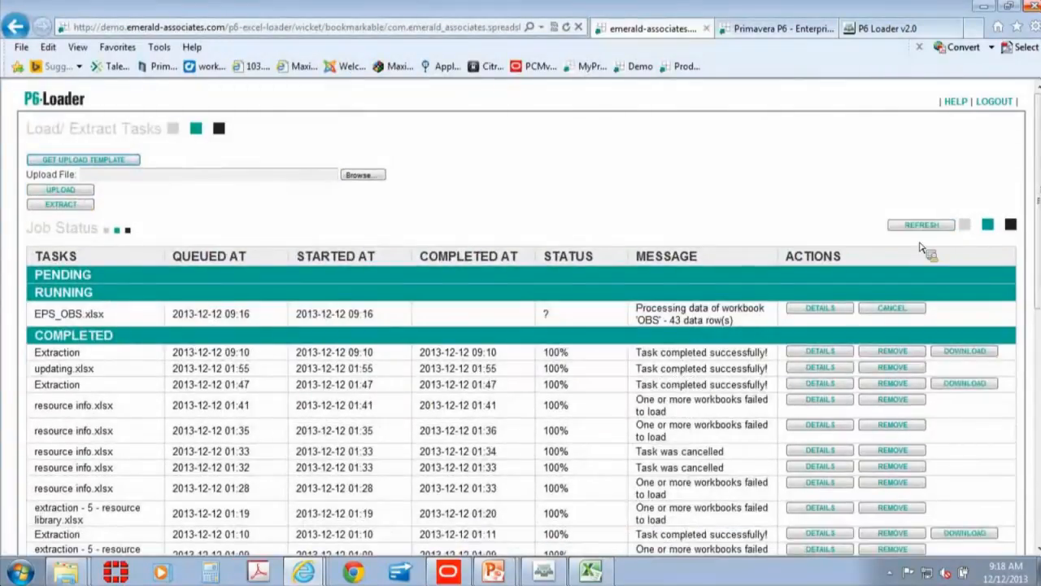
{"action": "mouse_move", "coordinate": [765, 293]}
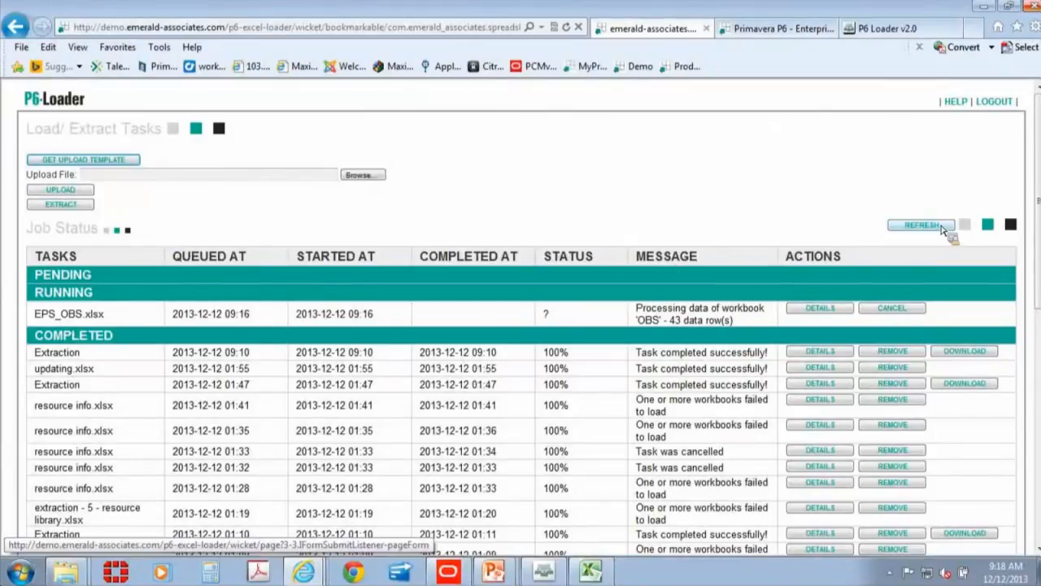
{"action": "left_click", "coordinate": [921, 225]}
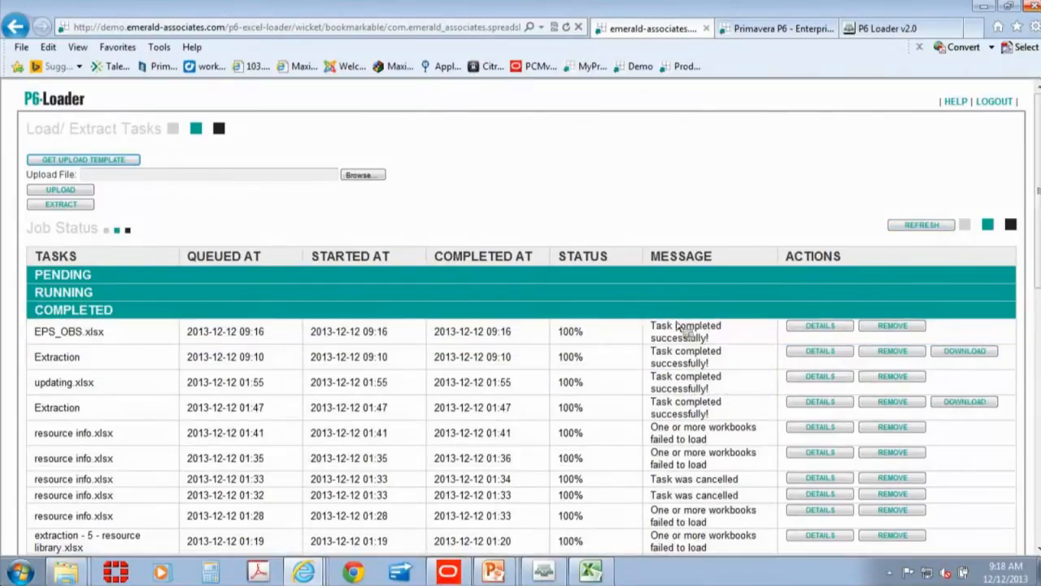
{"action": "mouse_move", "coordinate": [736, 334]}
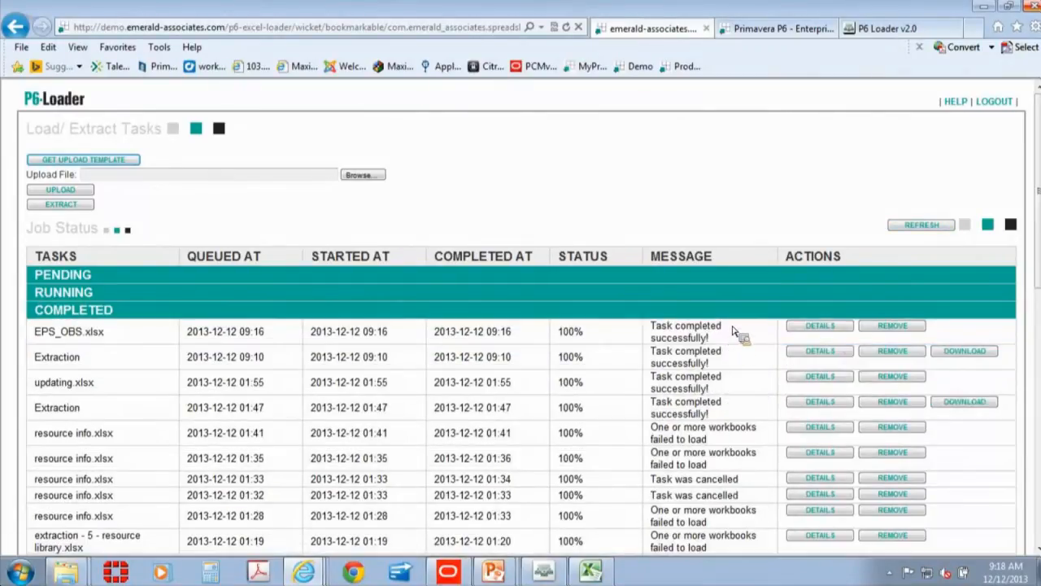
{"action": "left_click", "coordinate": [819, 326]}
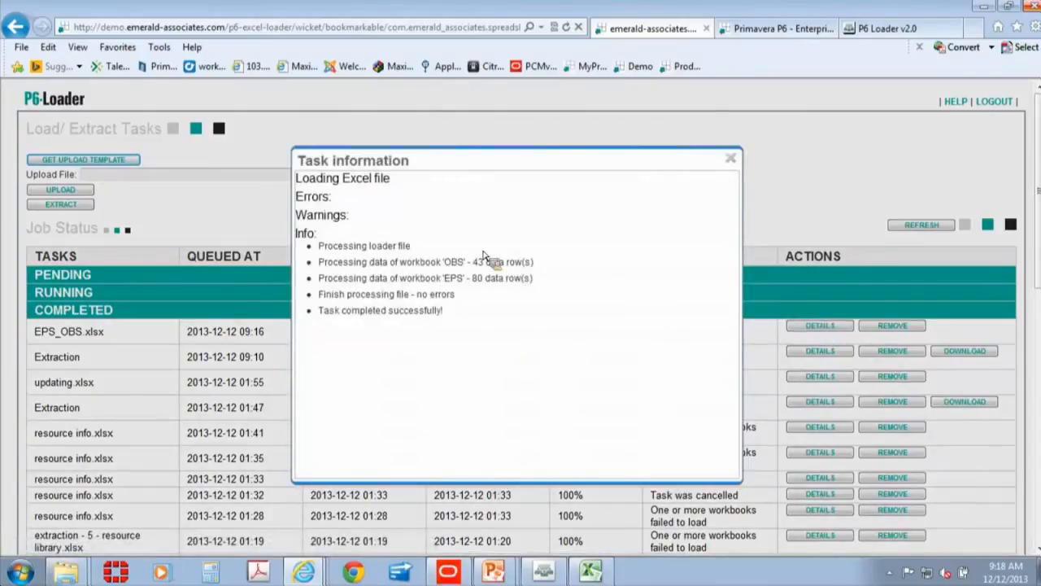
{"action": "mouse_move", "coordinate": [415, 228]}
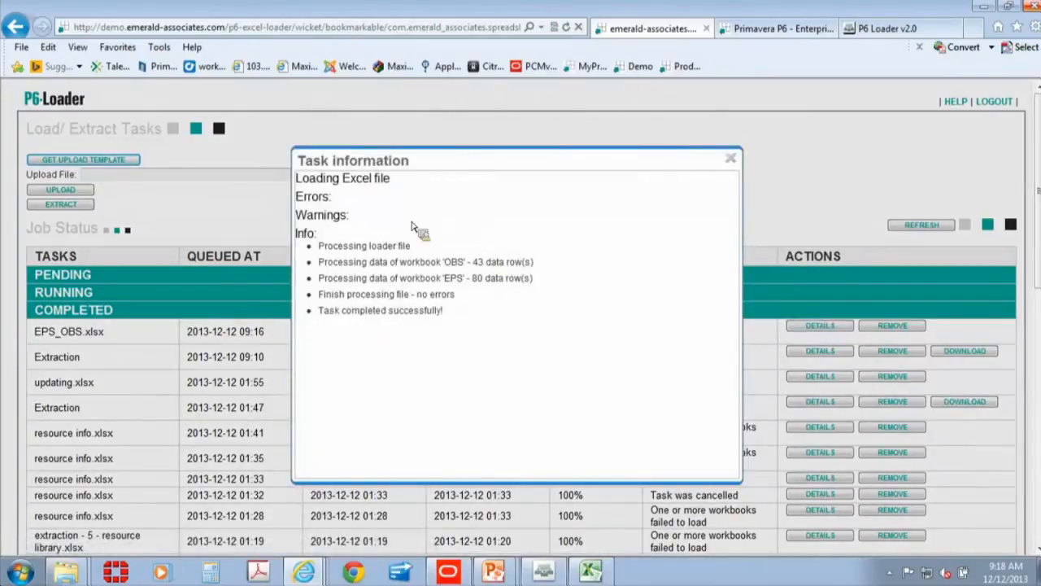
{"action": "mouse_move", "coordinate": [399, 305]}
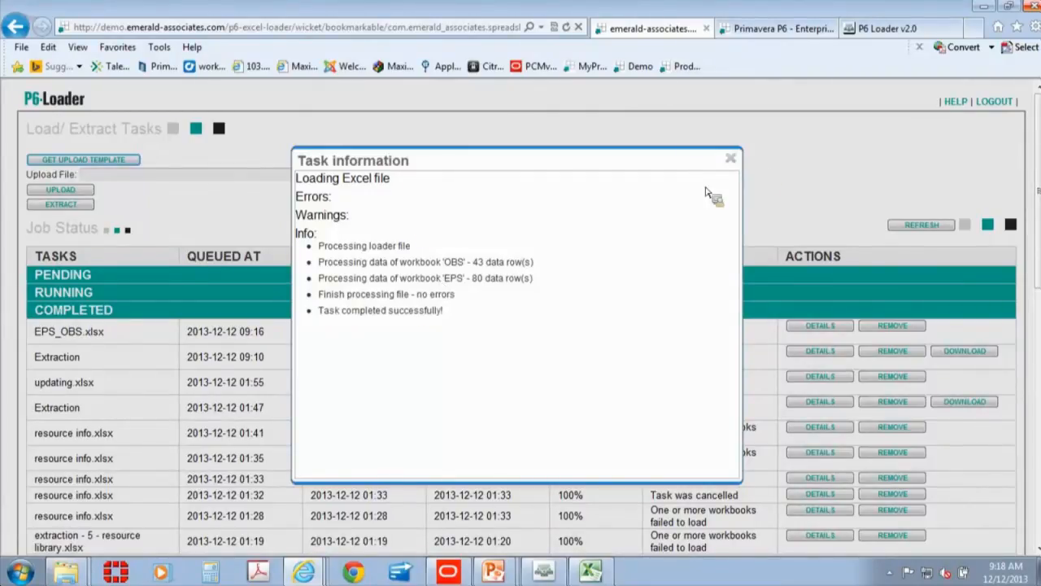
{"action": "left_click", "coordinate": [730, 157]}
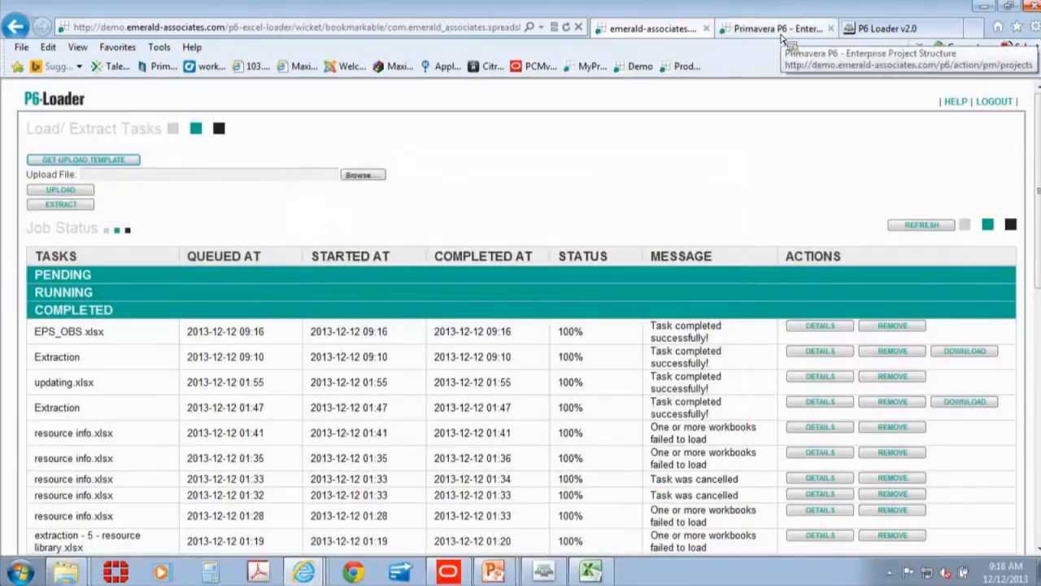
Step: Switch to the Primavera P6 tab and close the Open Projects window
{"action": "left_click", "coordinate": [776, 27]}
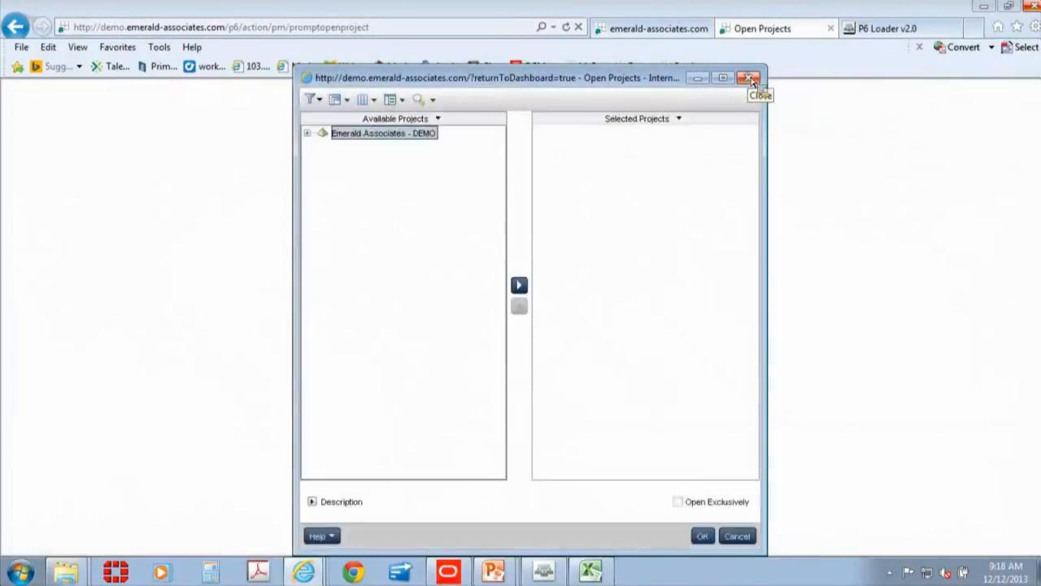
{"action": "left_click", "coordinate": [749, 78]}
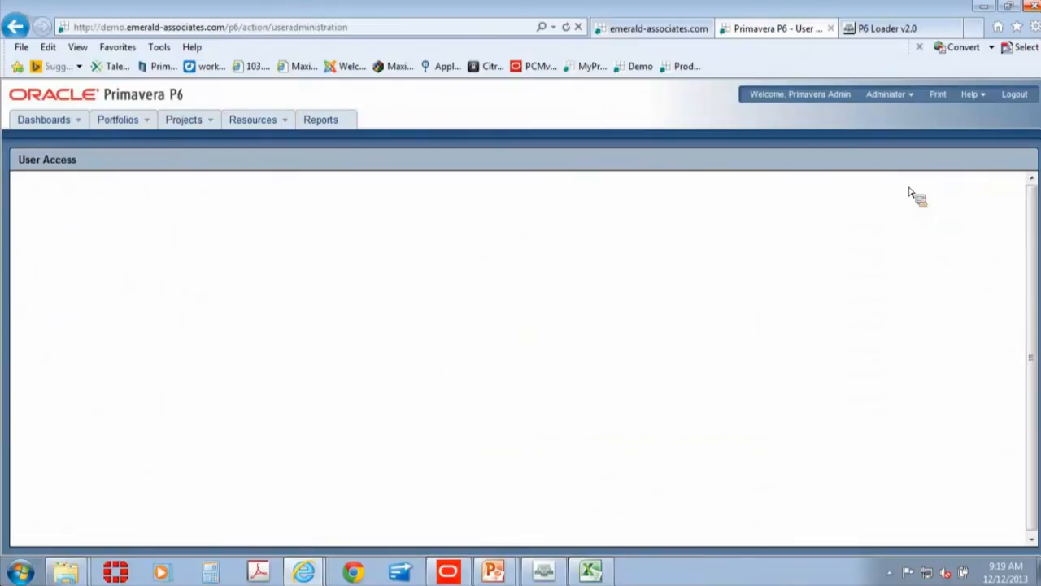
Step: Open the OBS in User Access and expand EAI and EAI - Departments
{"action": "left_click", "coordinate": [31, 218]}
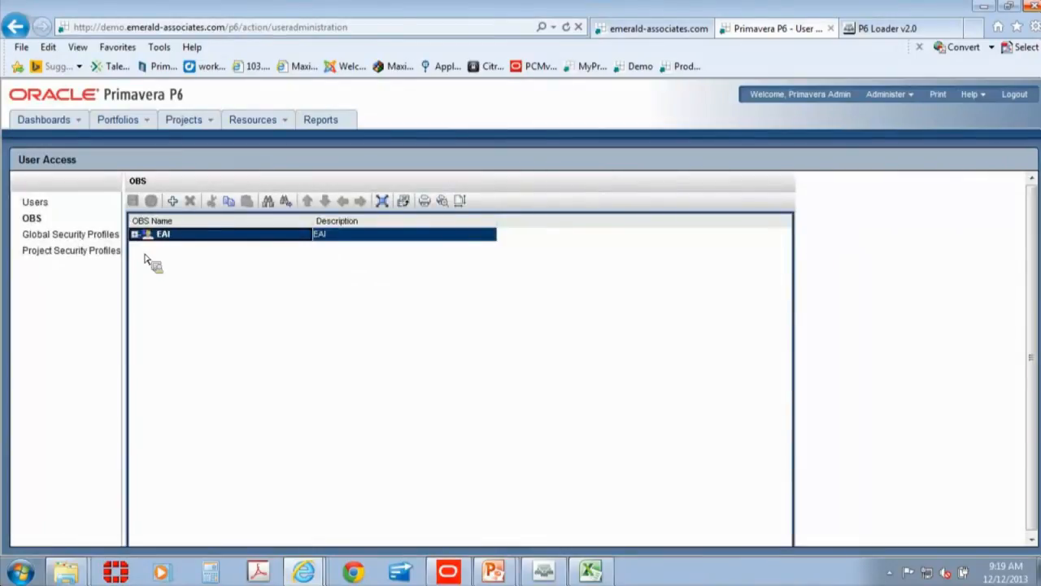
{"action": "left_click", "coordinate": [135, 233]}
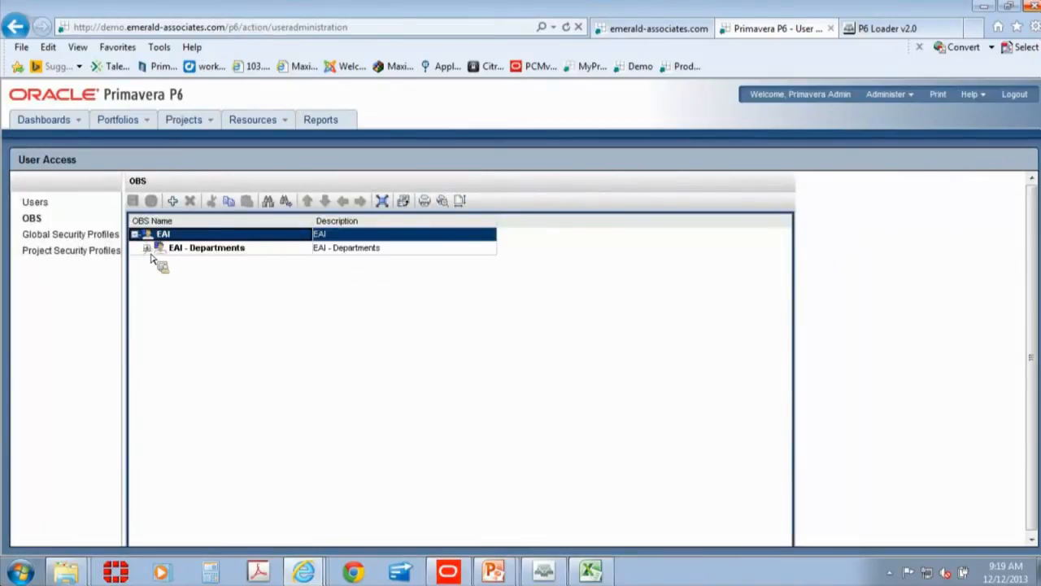
{"action": "left_click", "coordinate": [147, 247]}
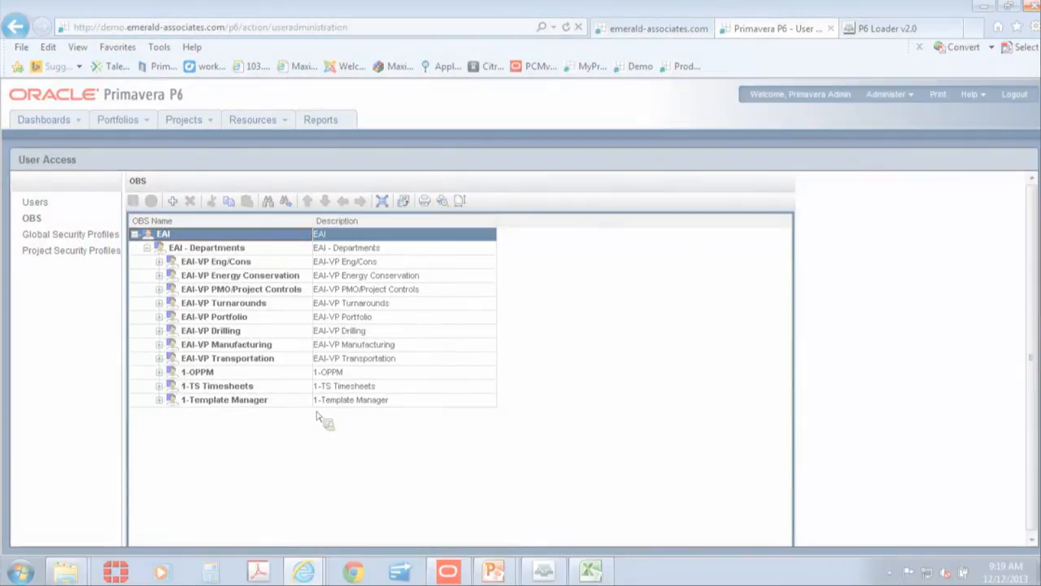